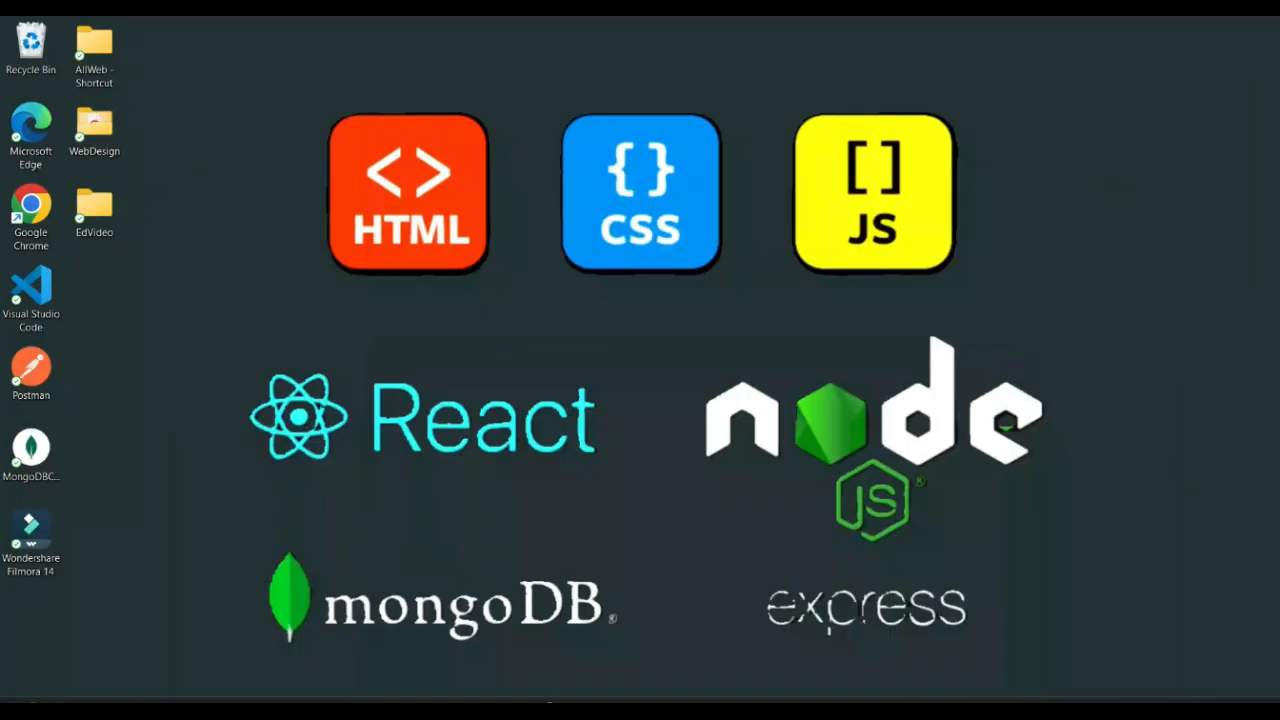
Step: Launch Visual Studio Code from the desktop shortcut and wait for the Welcome tab
click(32, 290)
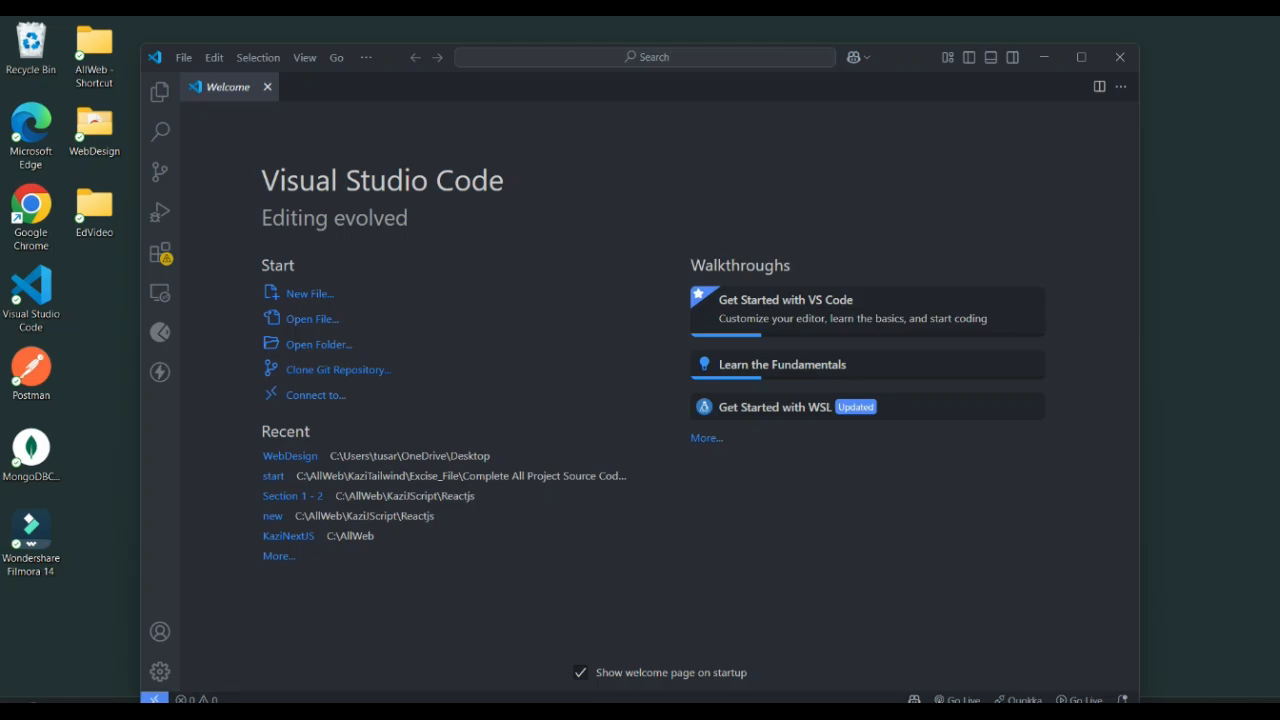
click(92, 124)
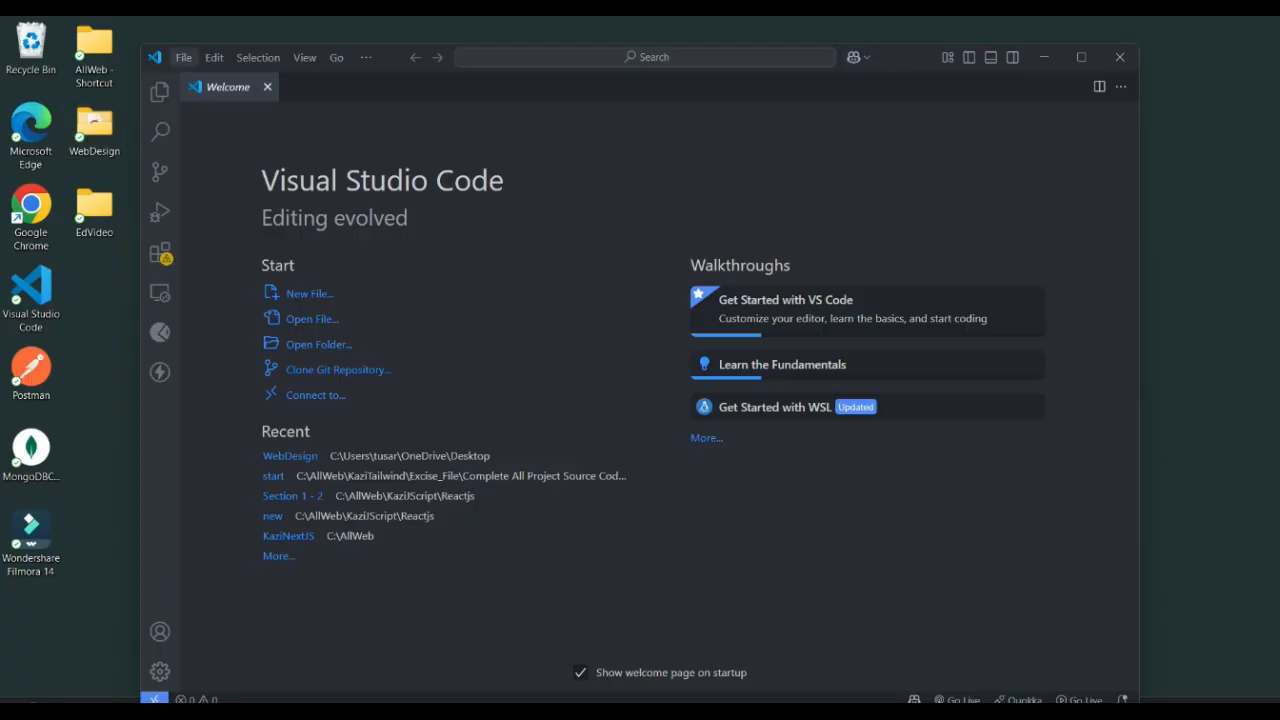
Step: Open the WebDesign folder from the Desktop (containing dummy.jpg) as the workspace
click(184, 56)
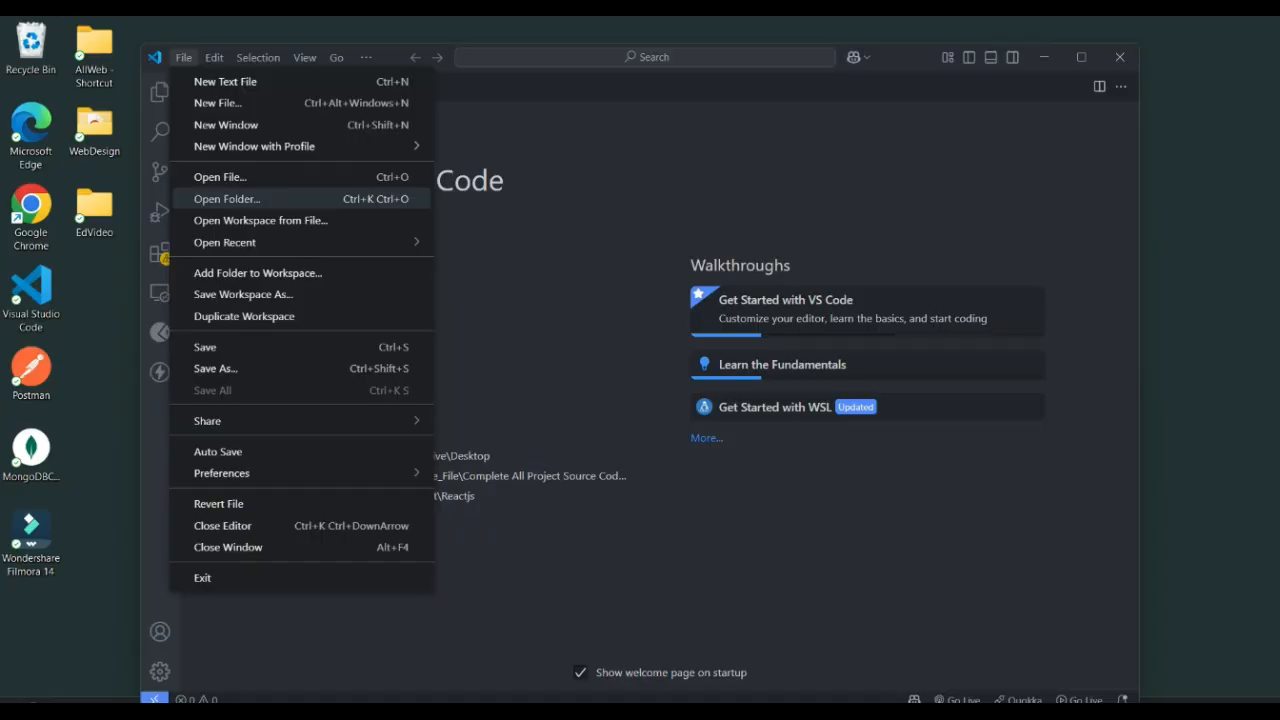
click(226, 198)
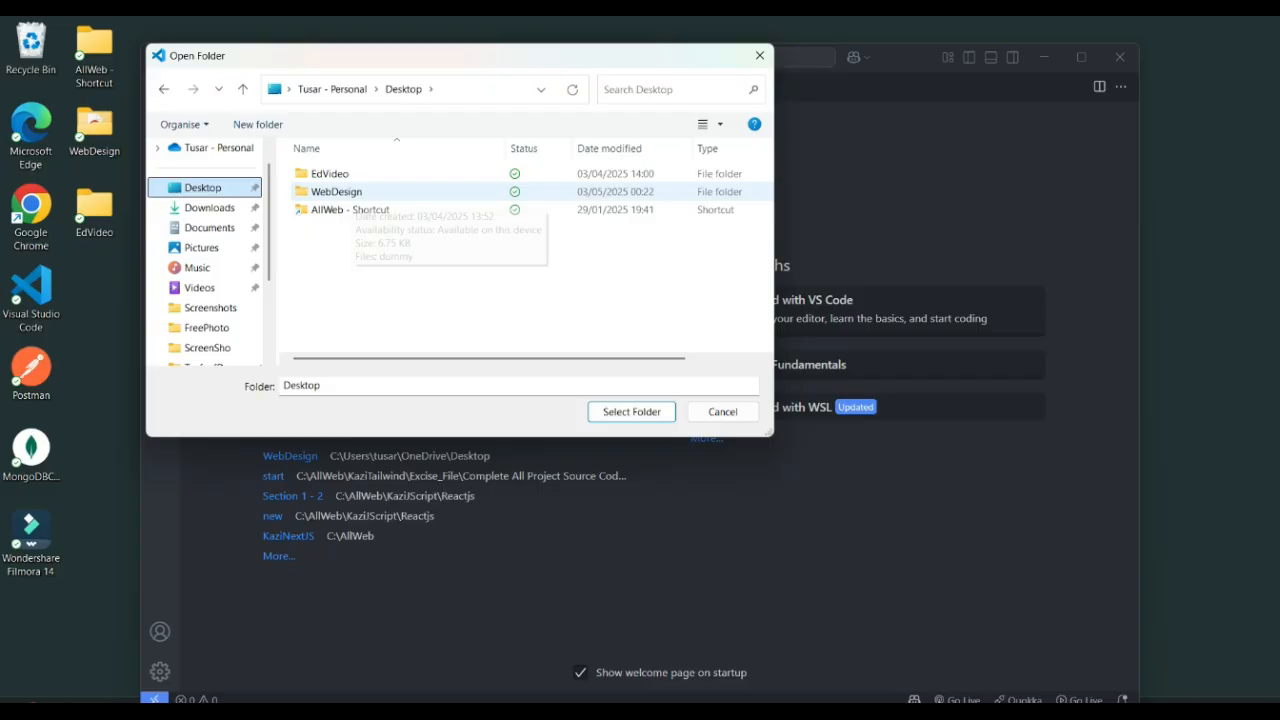
click(632, 412)
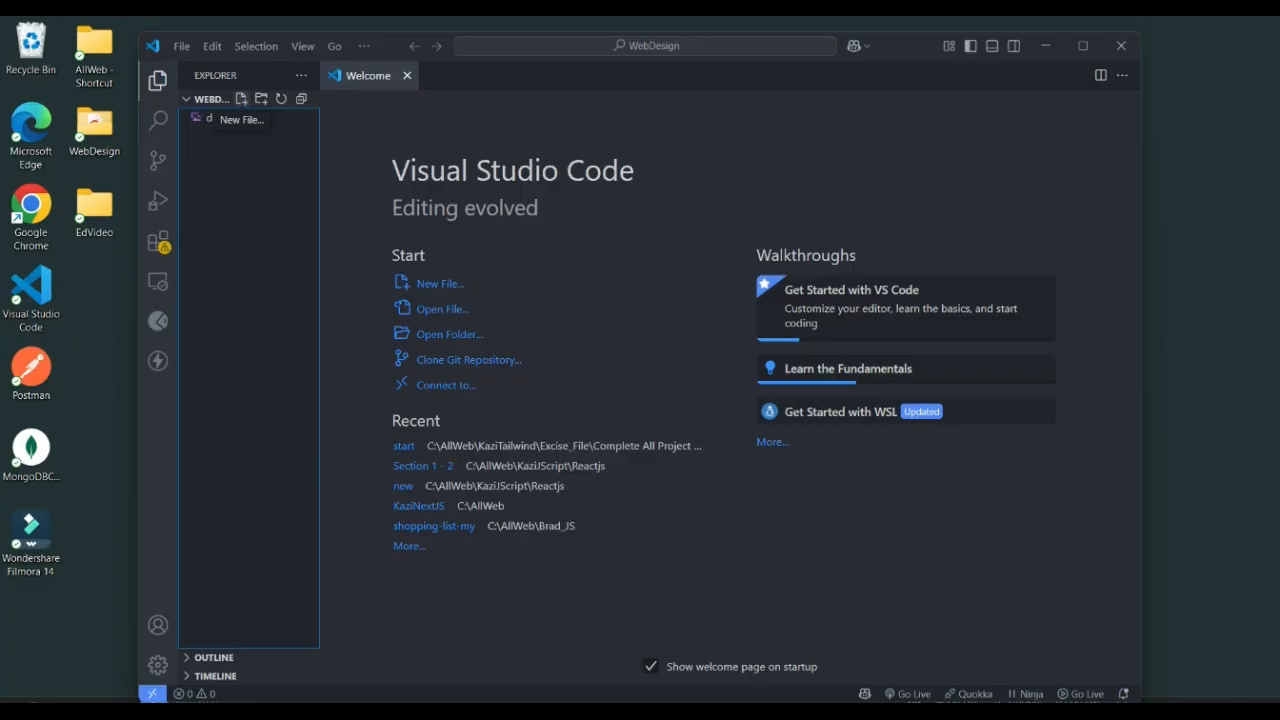
text(dummy.jpg)
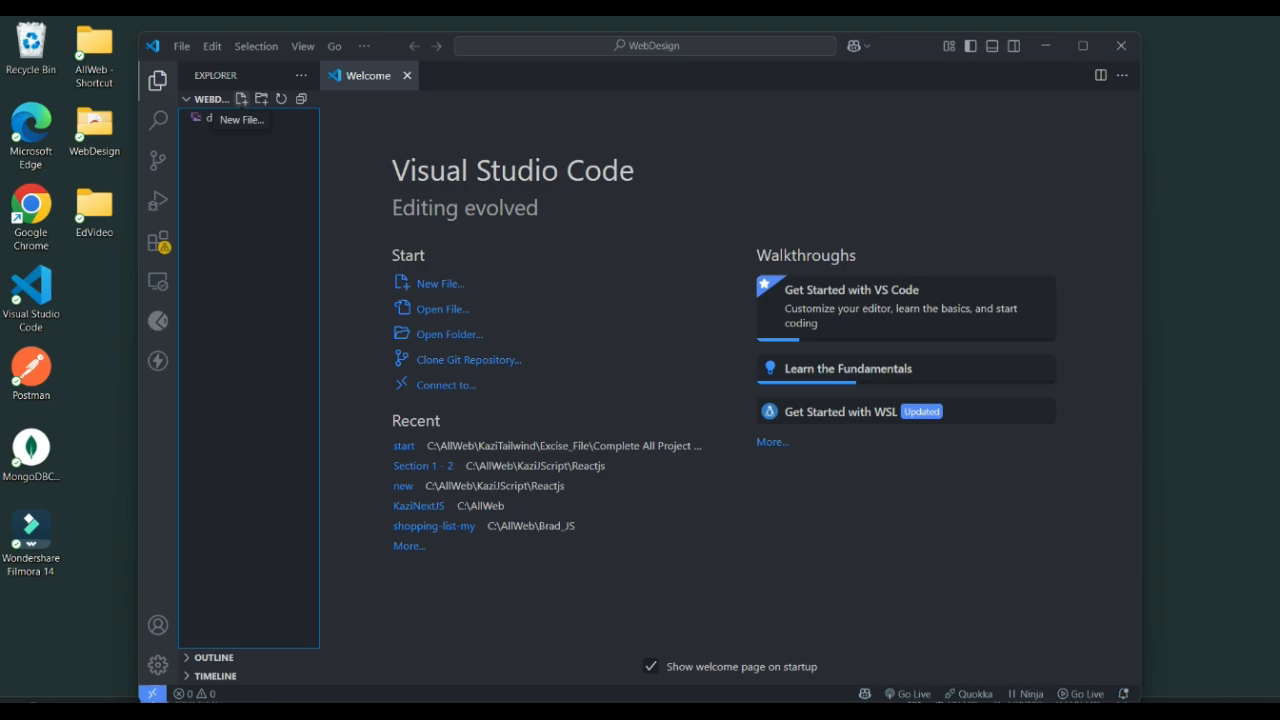
Step: Create index.html in the workspace and expand ! into the HTML5 boilerplate
click(240, 98)
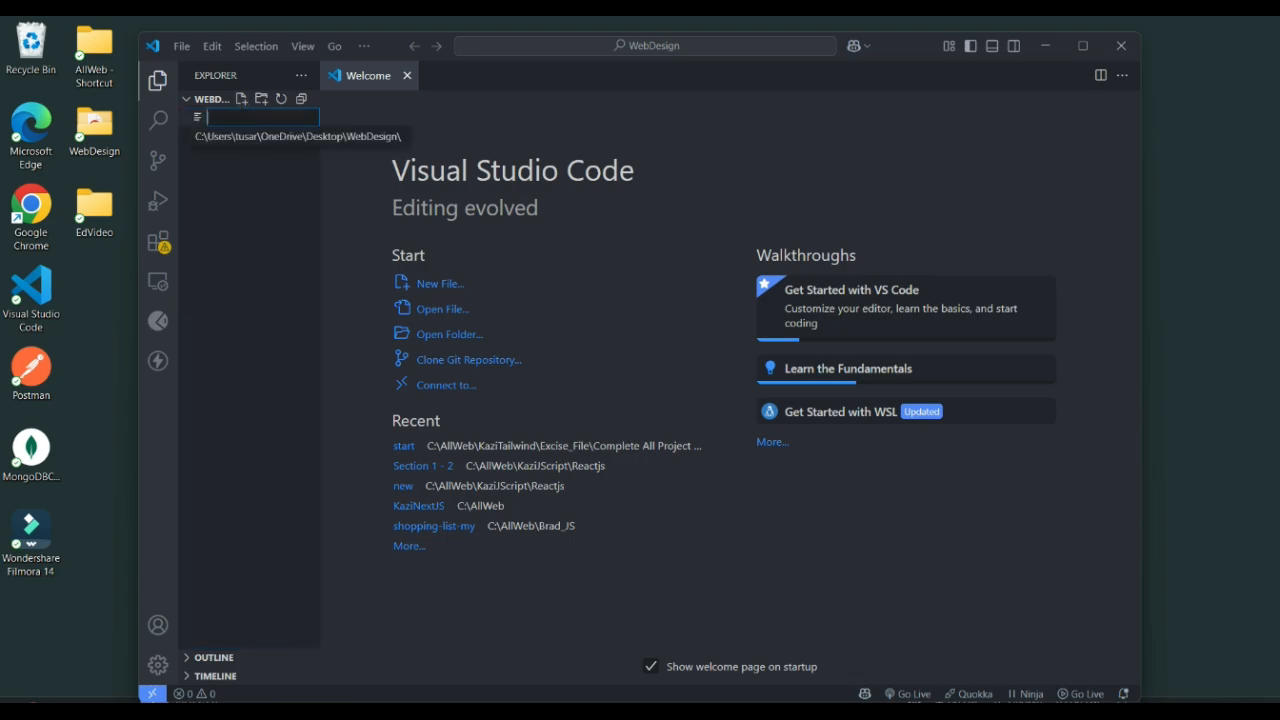
text(index.html)
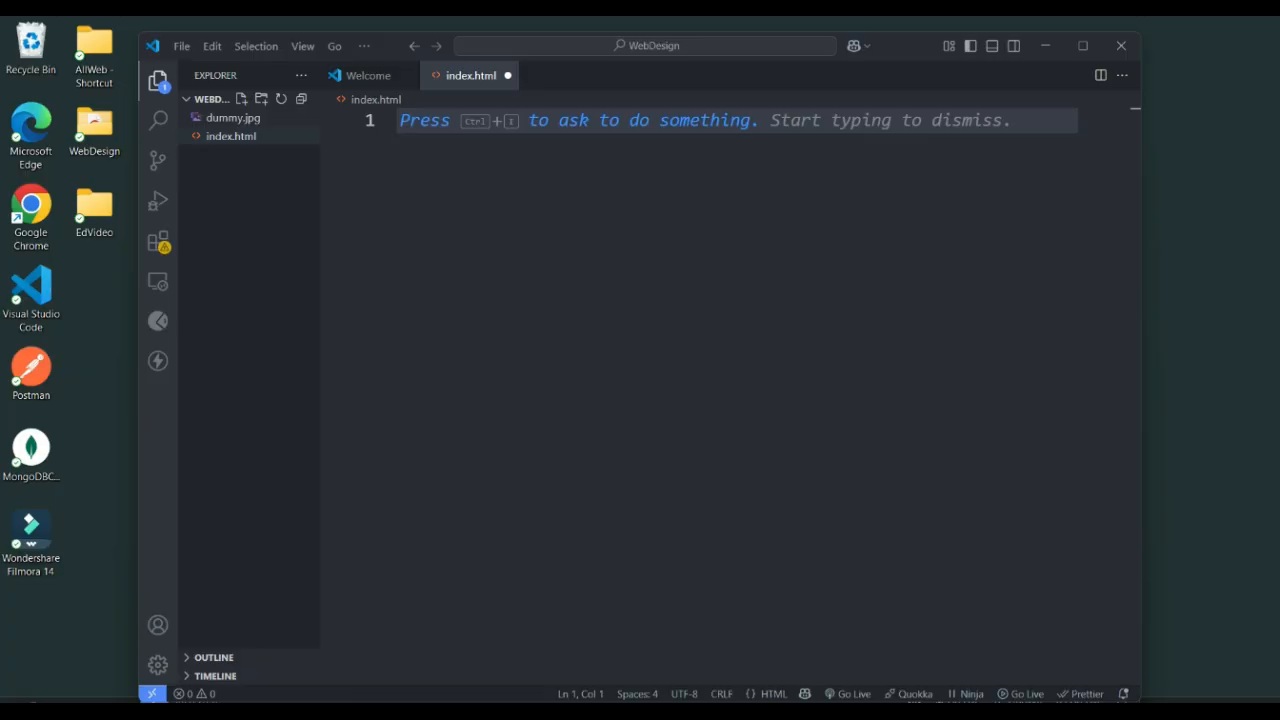
text(!)
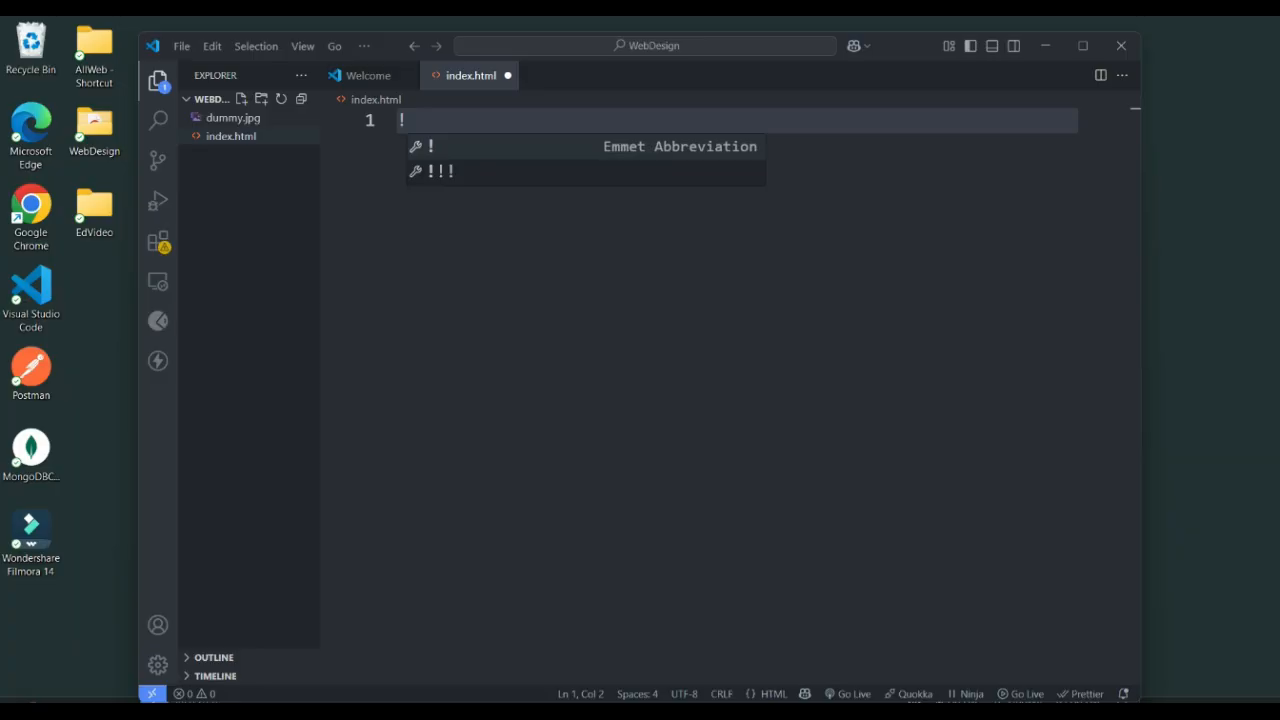
key(Tab)
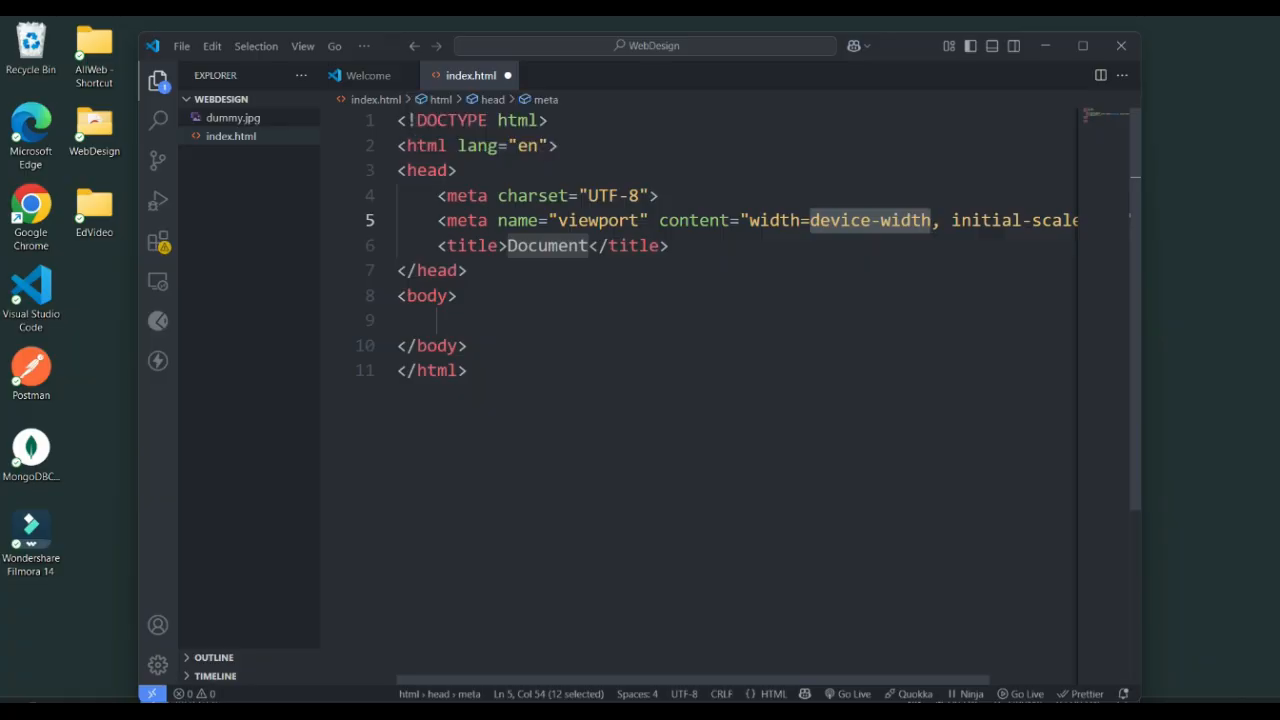
Step: Place the cursor inside the body, then show the installed extensions list
click(930, 220)
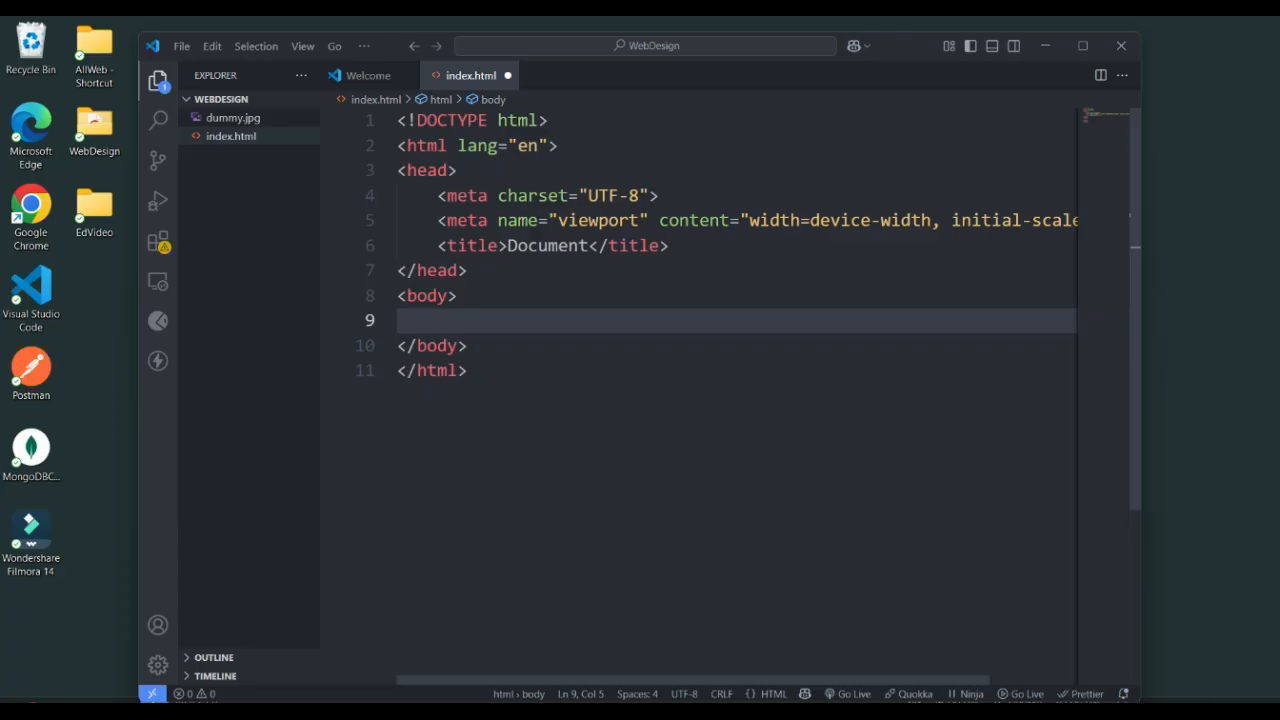
click(158, 240)
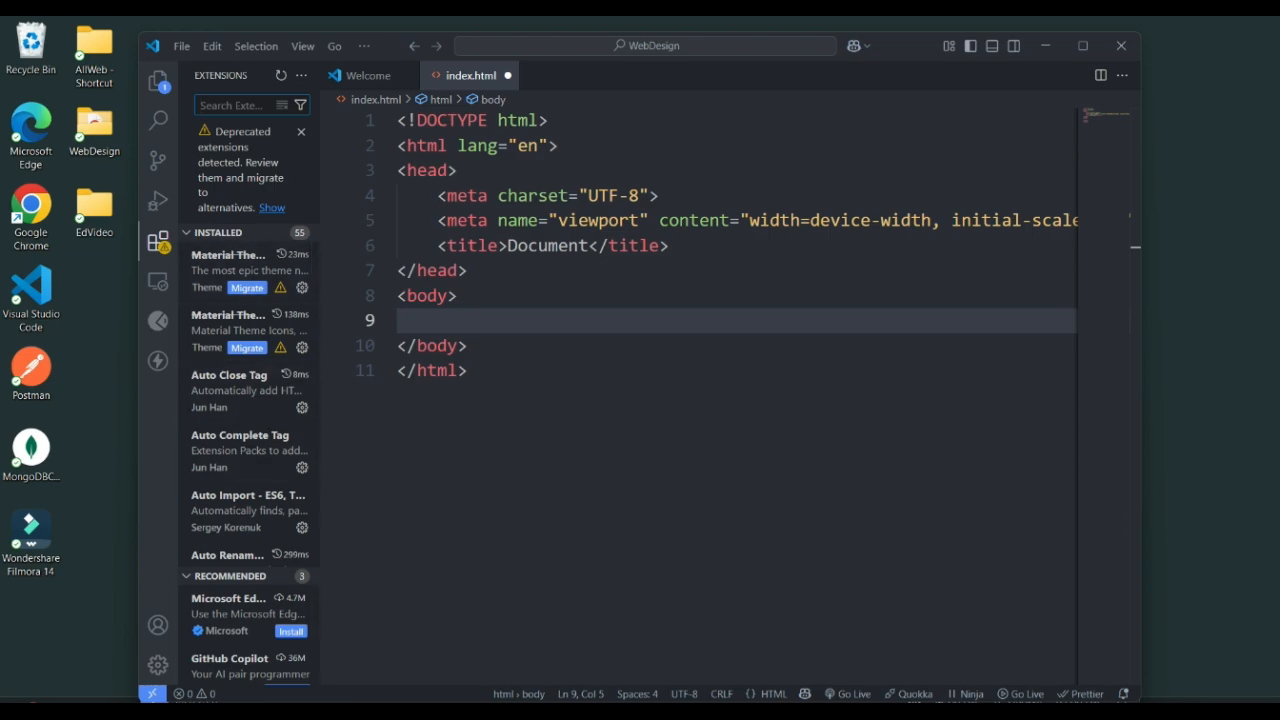
Step: Search the extensions for Prettier and auto save to confirm they are installed
click(248, 152)
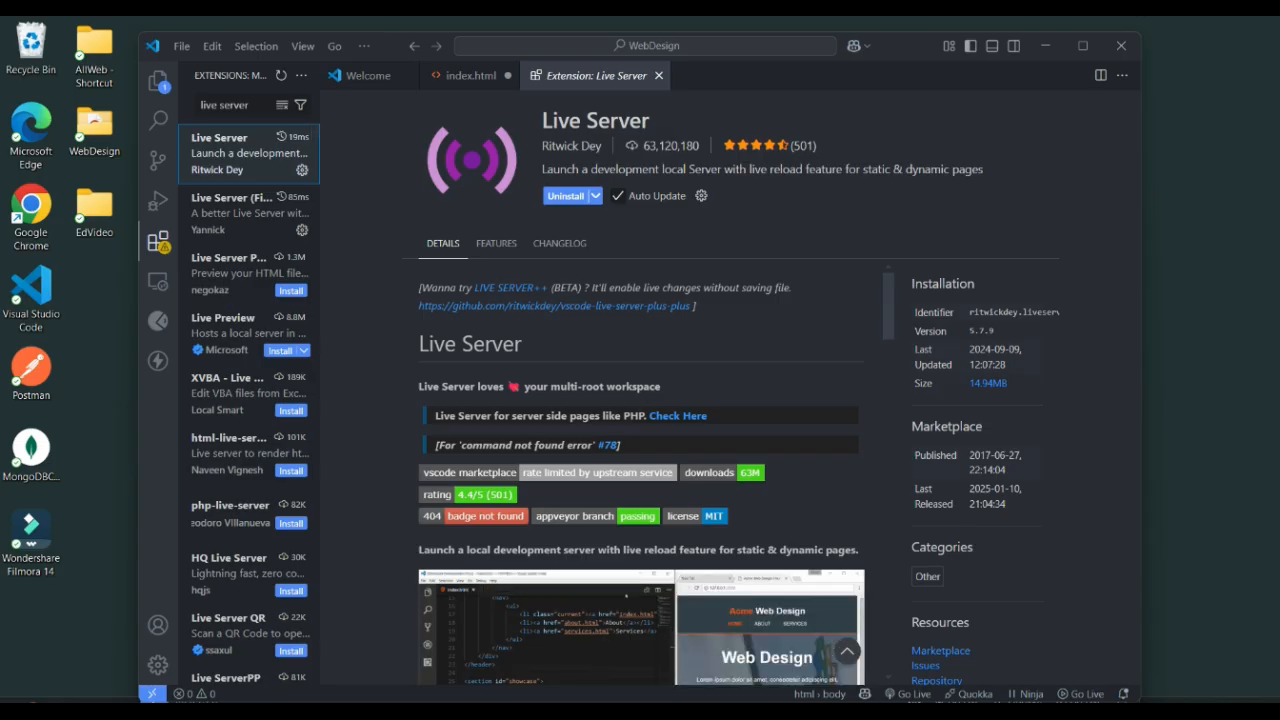
text(pretttier)
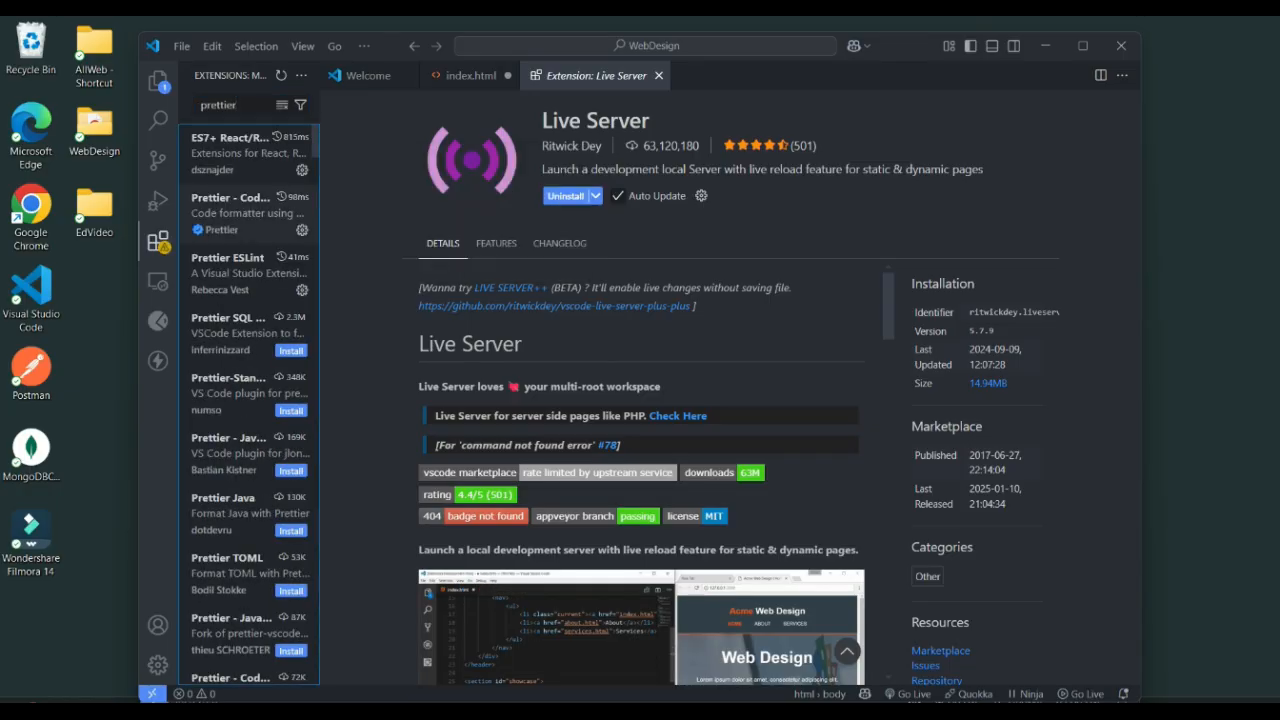
click(240, 204)
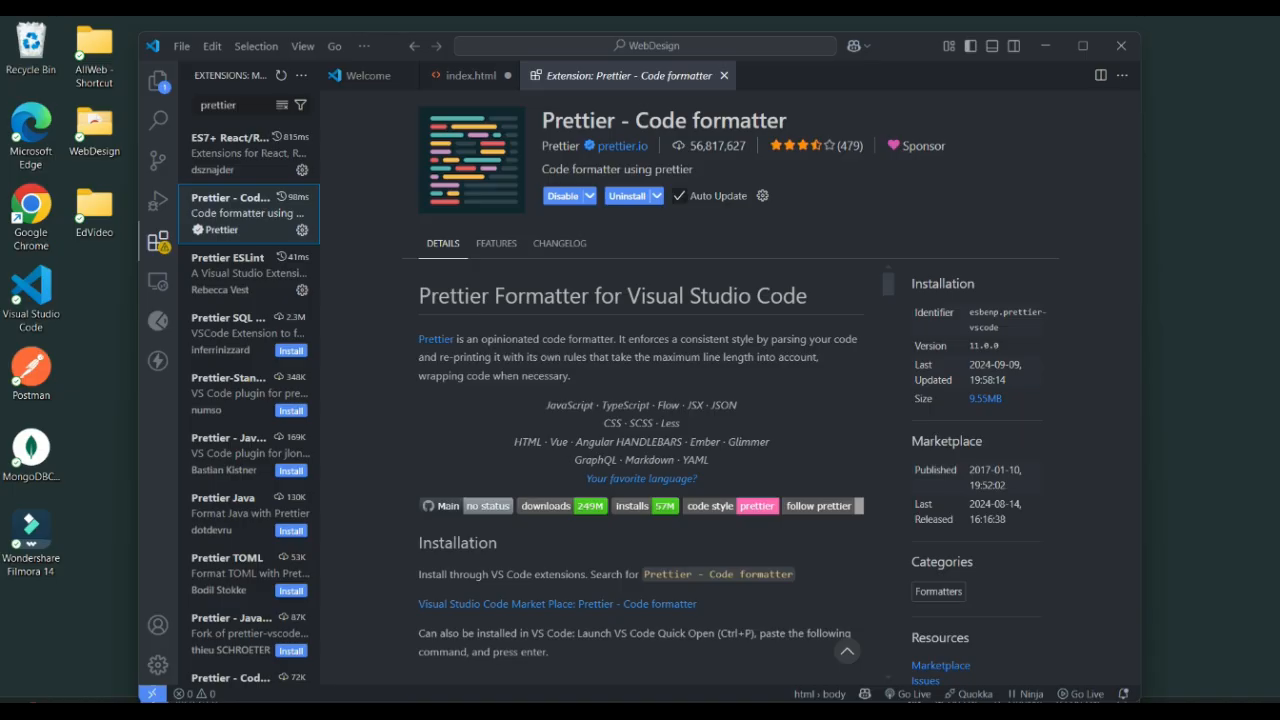
mouse_move(656, 196)
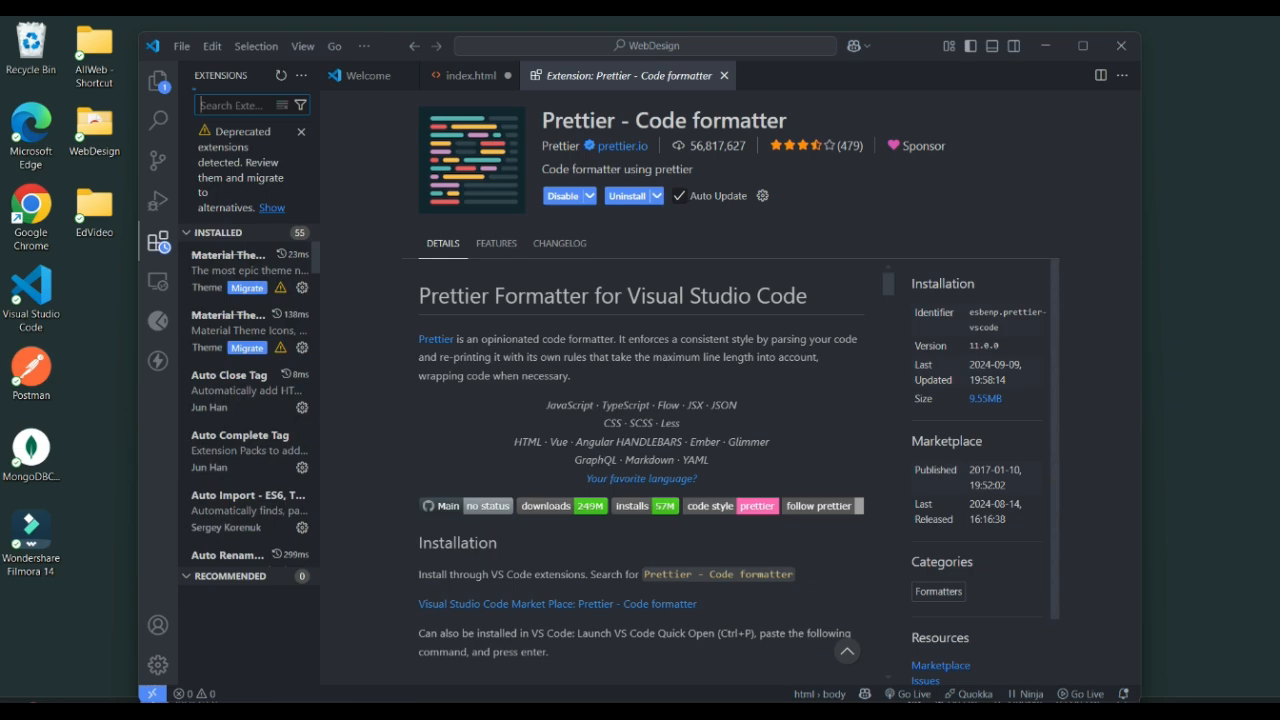
text(auto save)
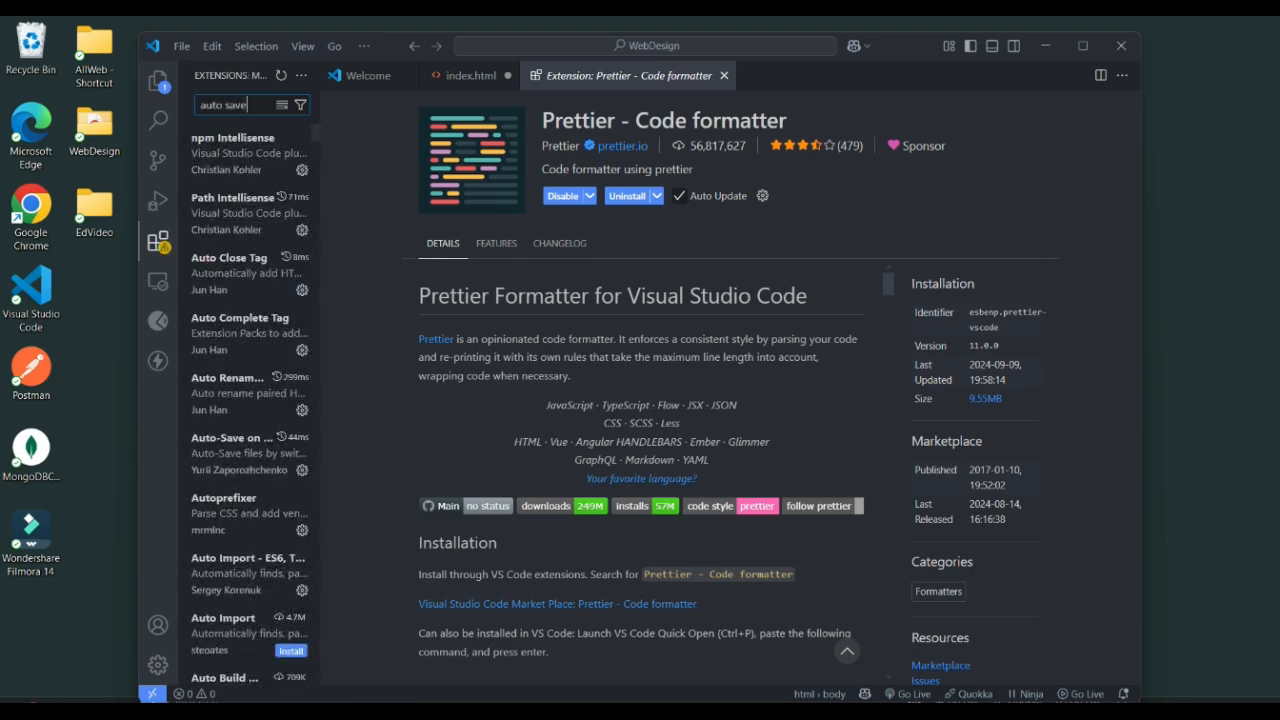
click(240, 152)
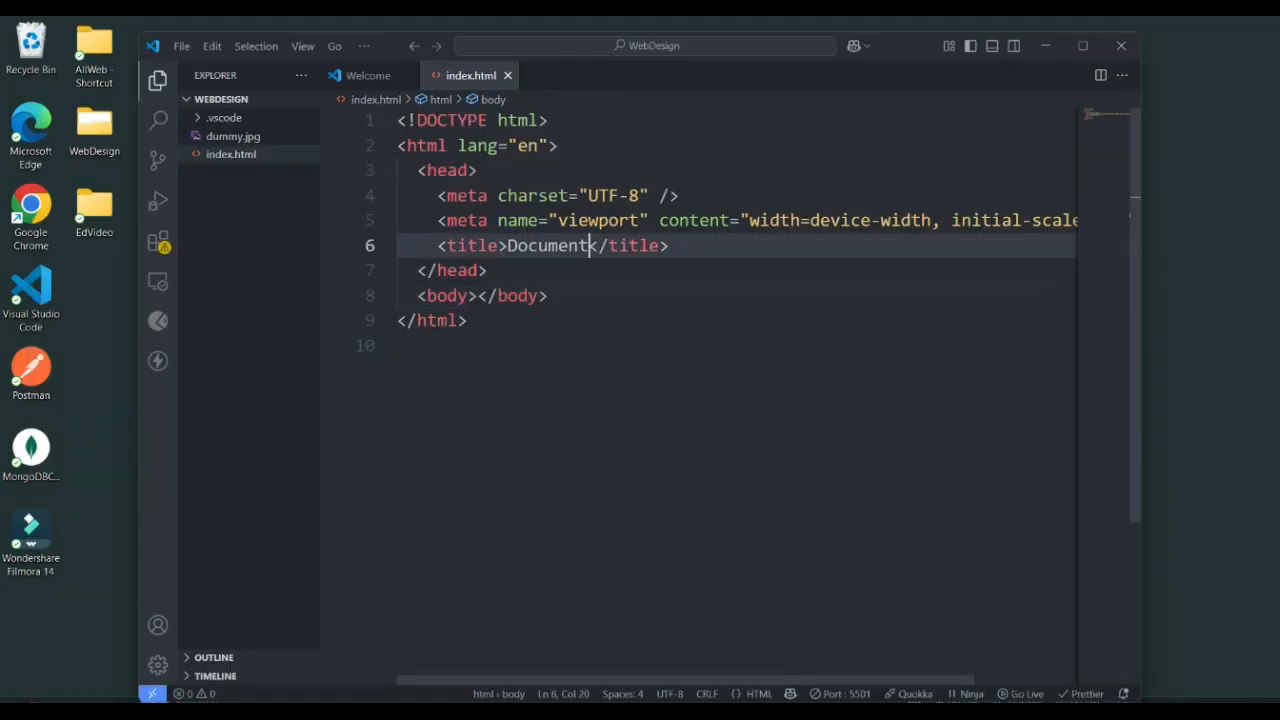
Step: Set the page title to 'My web page' and return to the body element
text(My web pa)
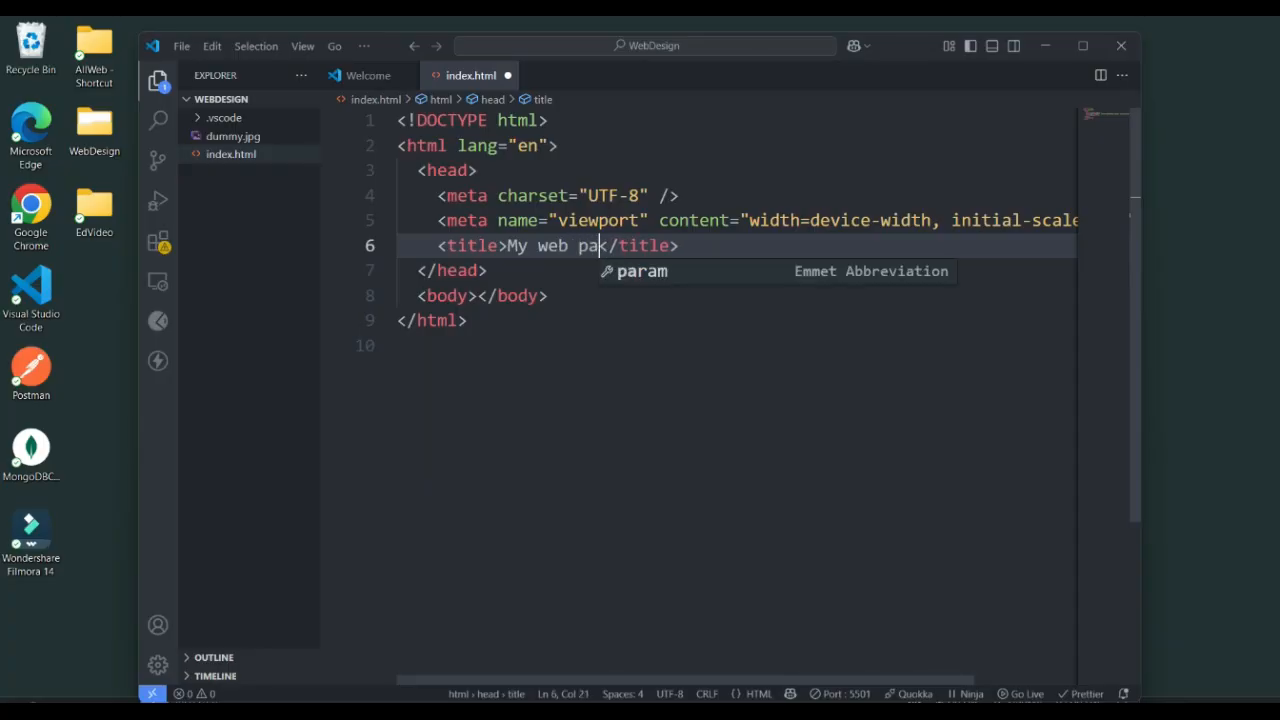
text(ge)
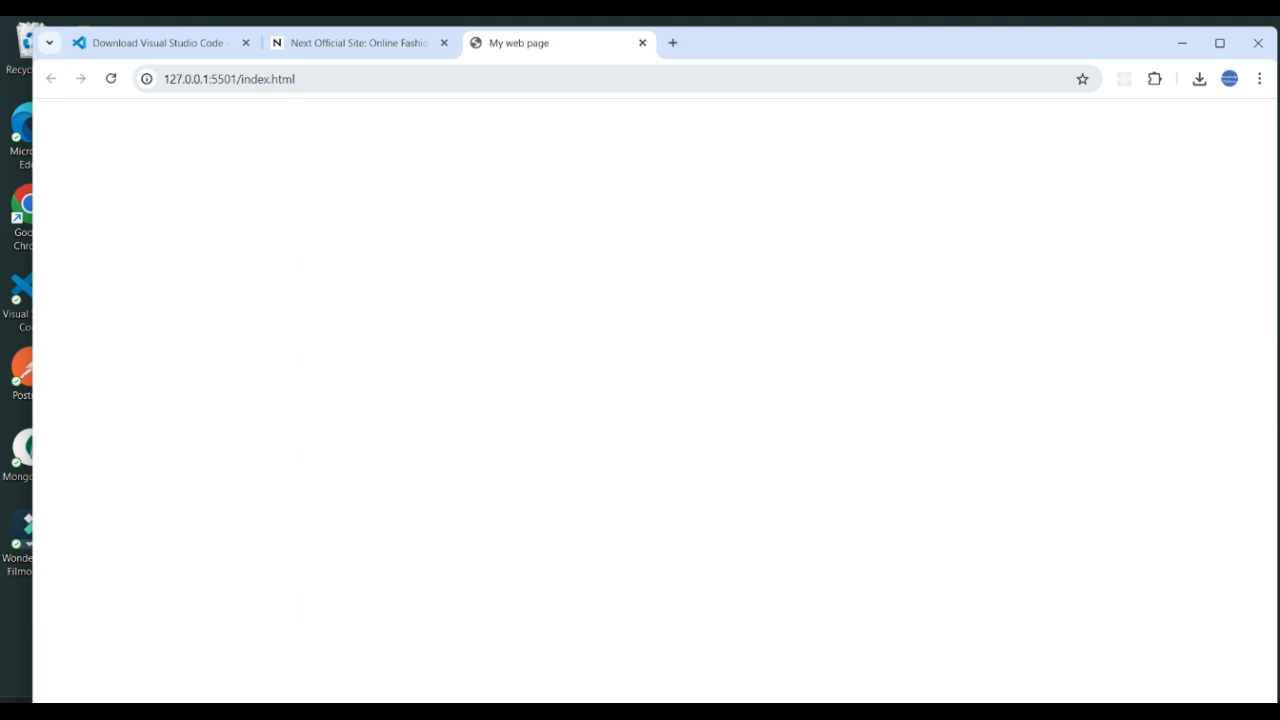
mouse_move(520, 42)
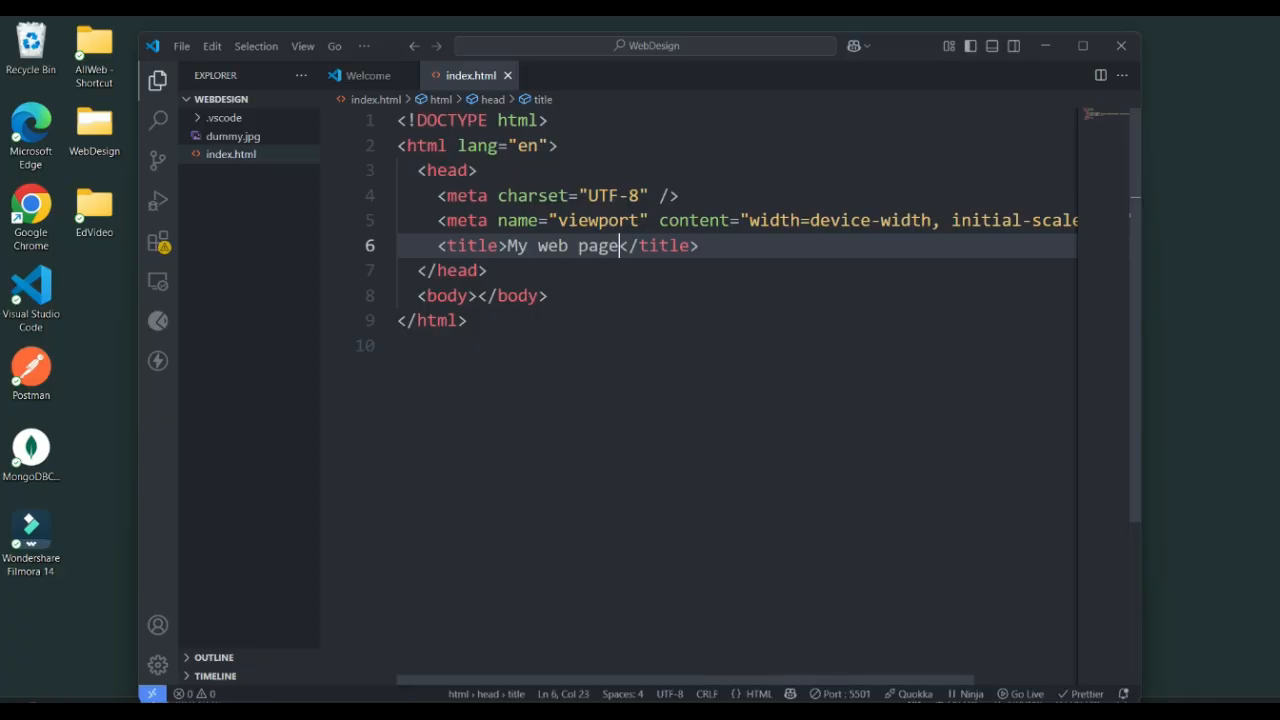
click(480, 296)
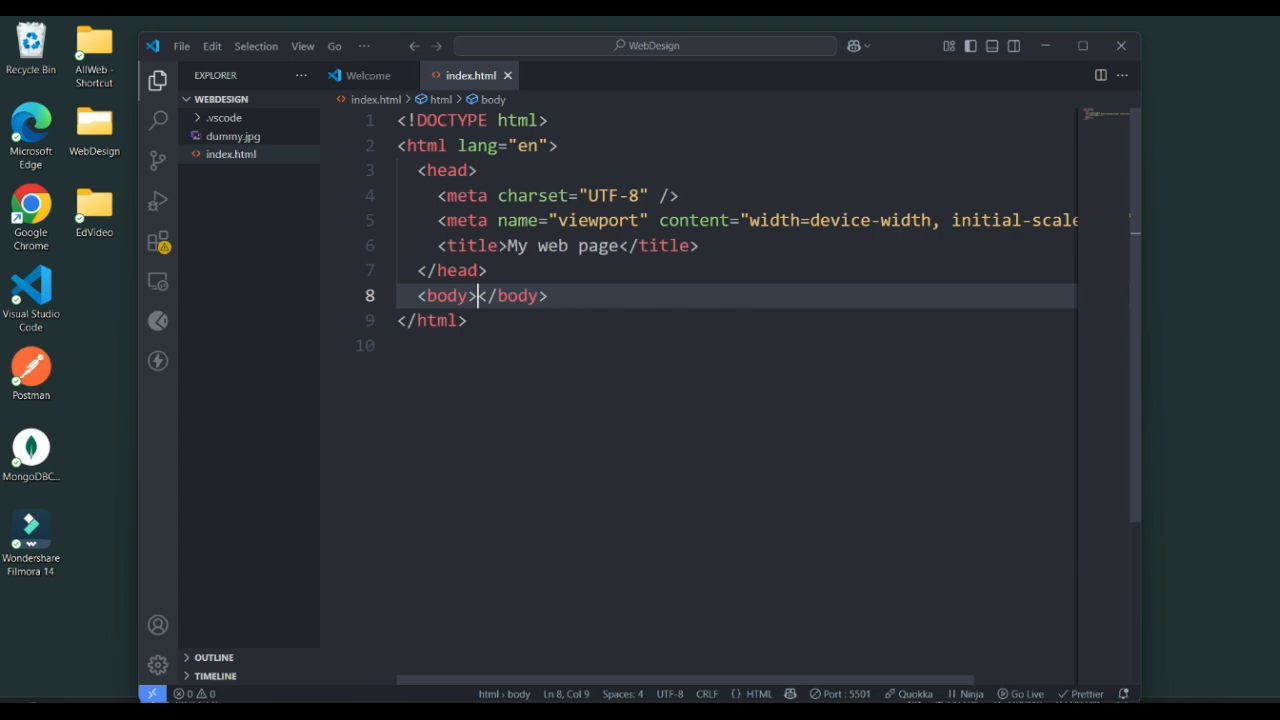
Step: Add h1 through h6 headings each reading 'I am a new user' inside the body
key(Enter)
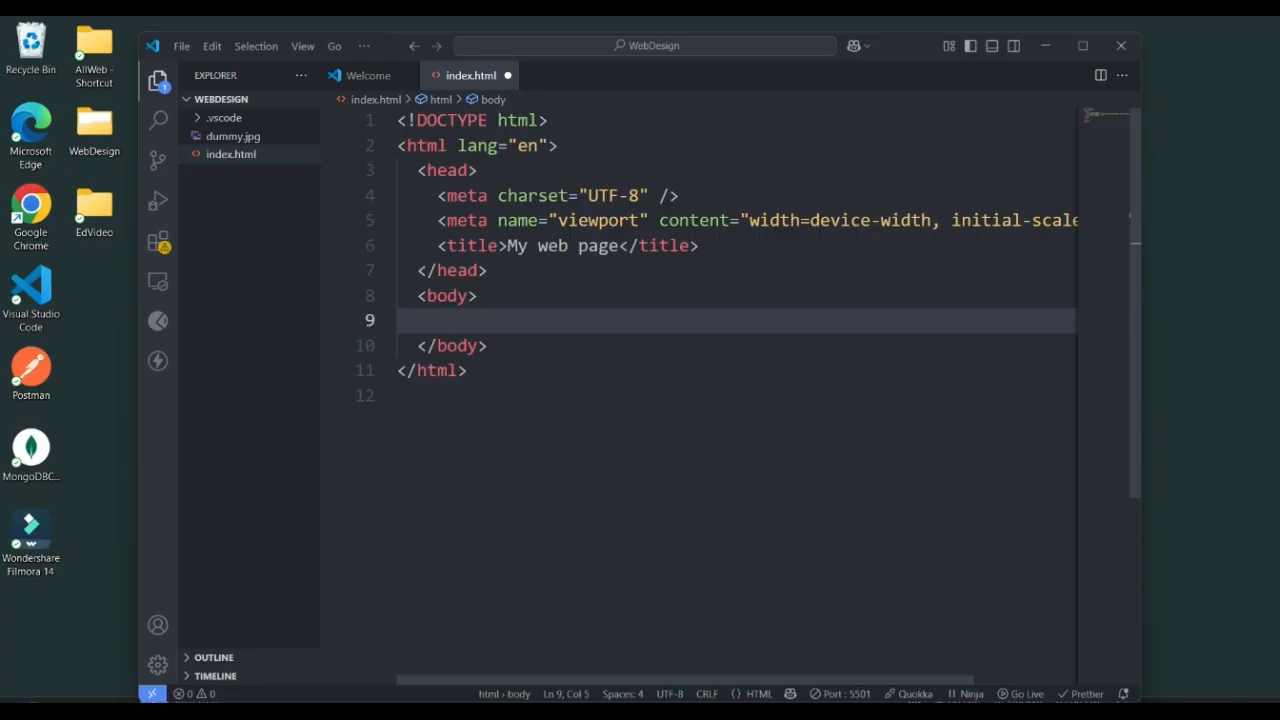
text(h1)
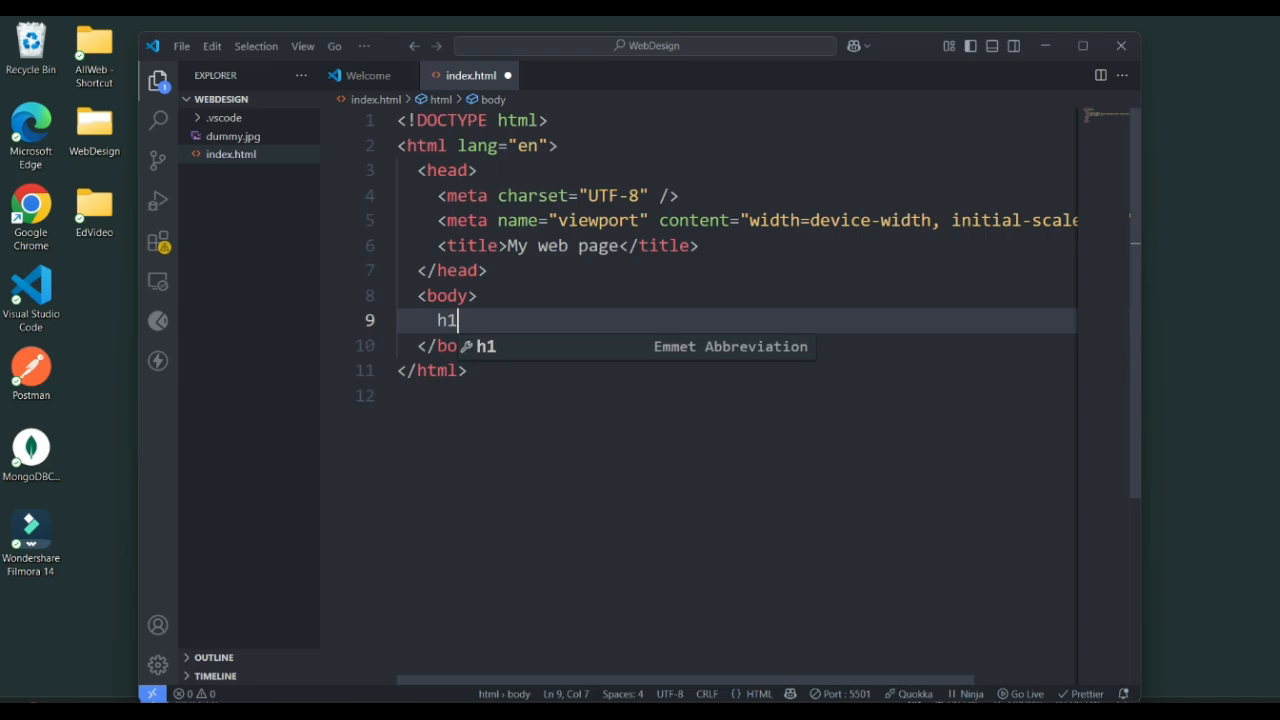
key(Tab)
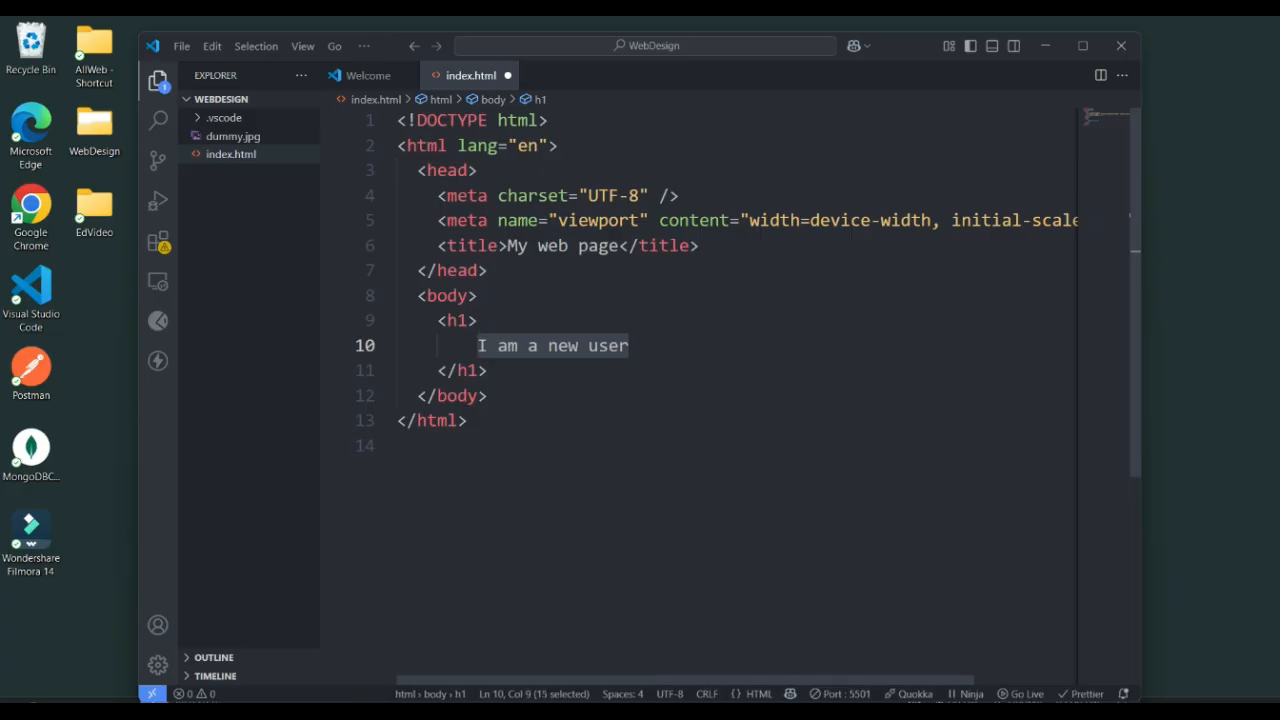
mouse_move(456, 320)
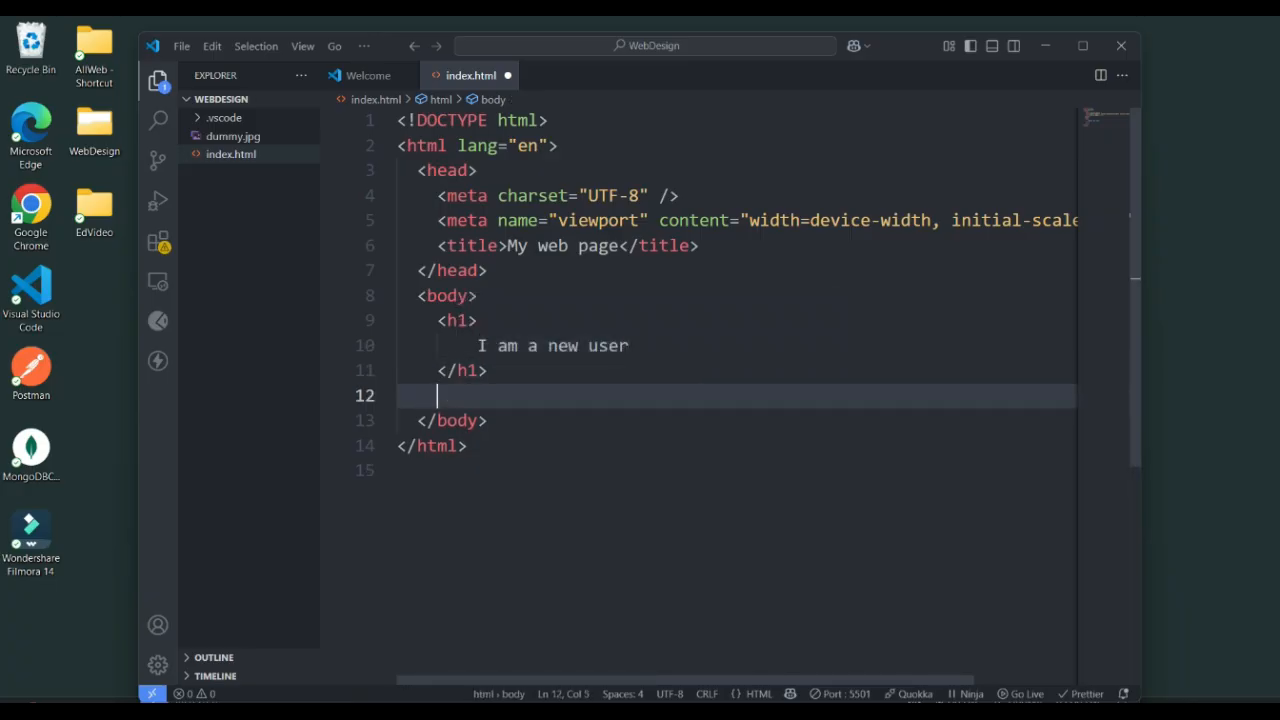
text(h2></h2>)
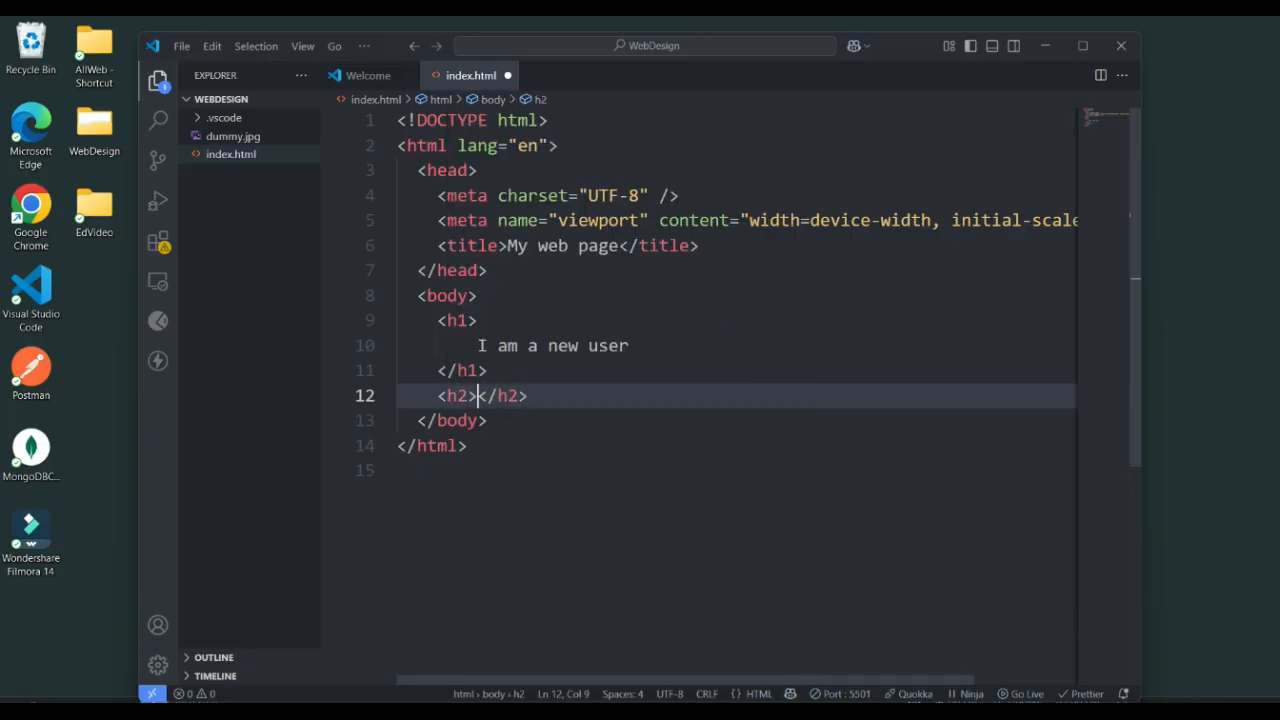
text(I am a new user)
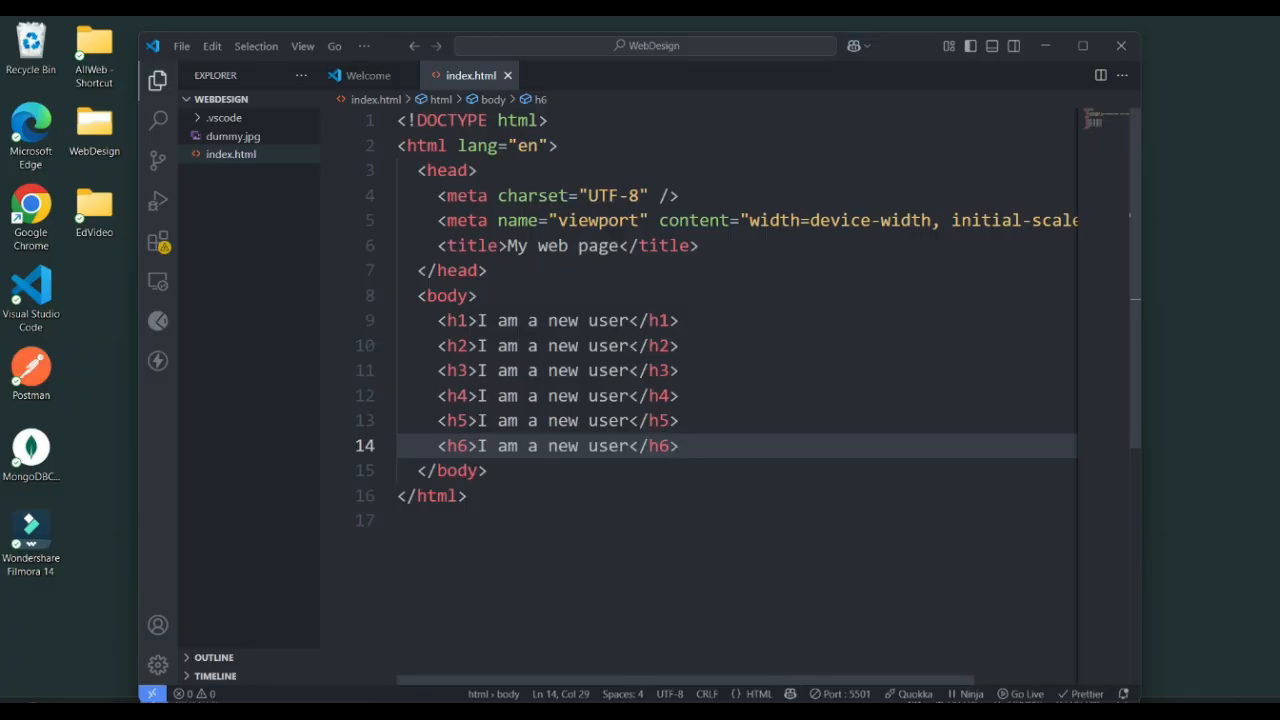
key(Enter)
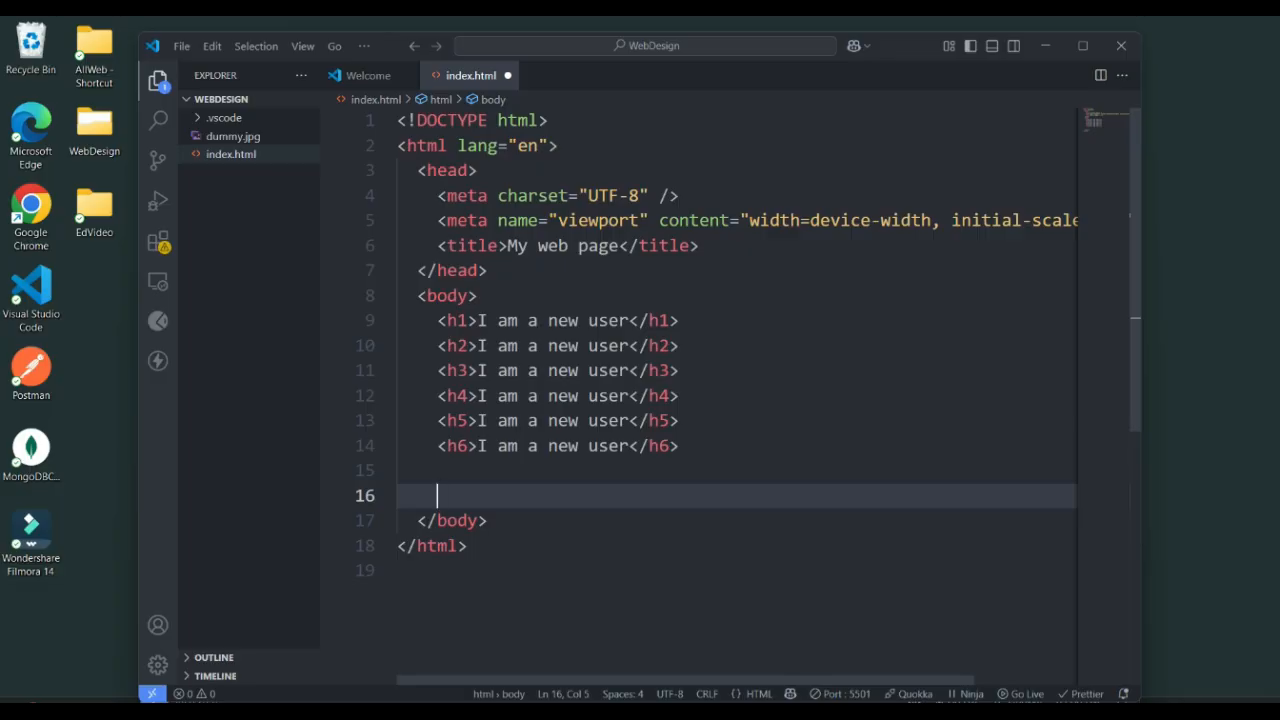
Step: Add a lorem ipsum paragraph below the headings with a <br> after its first sentence
text(p></p>)
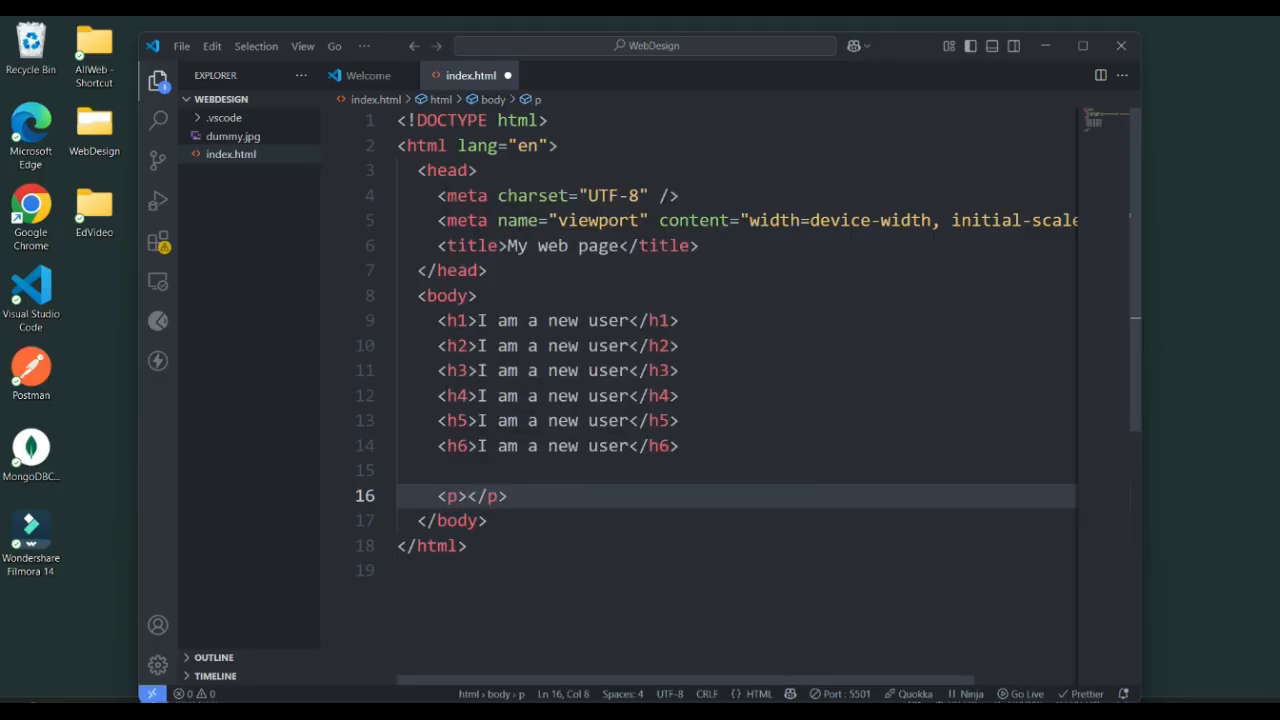
text(lorem30)
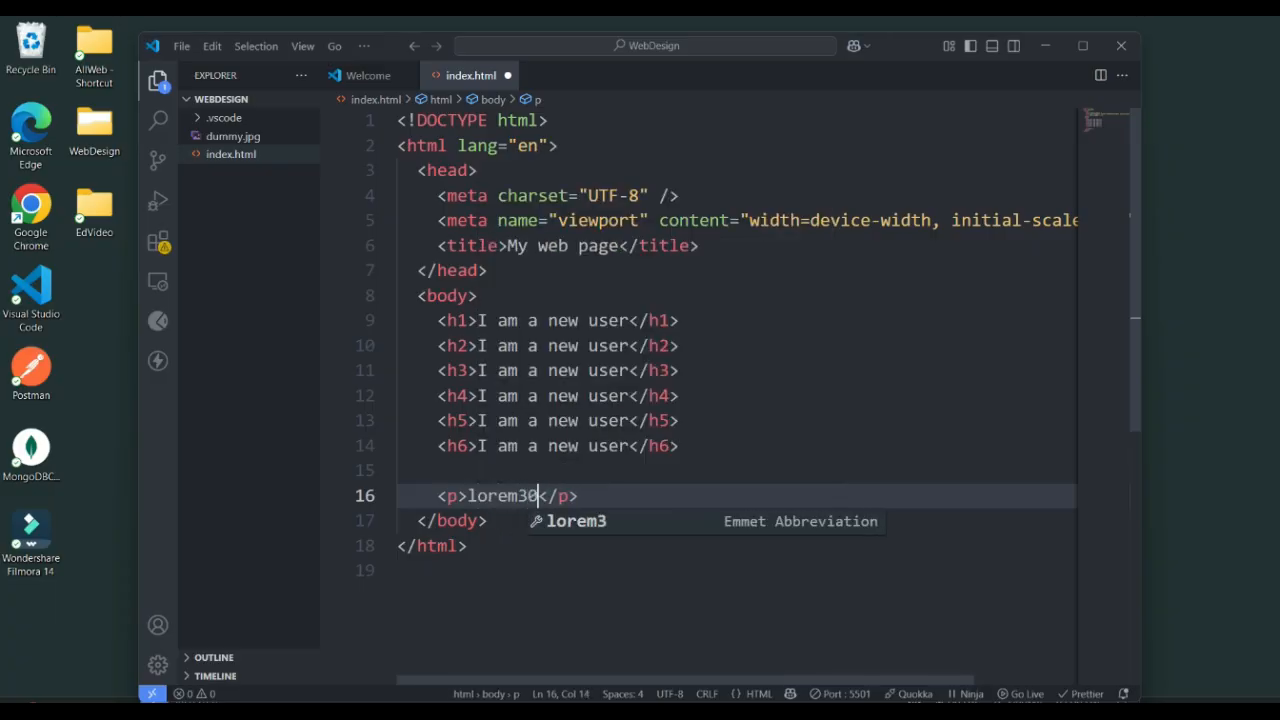
key(Tab)
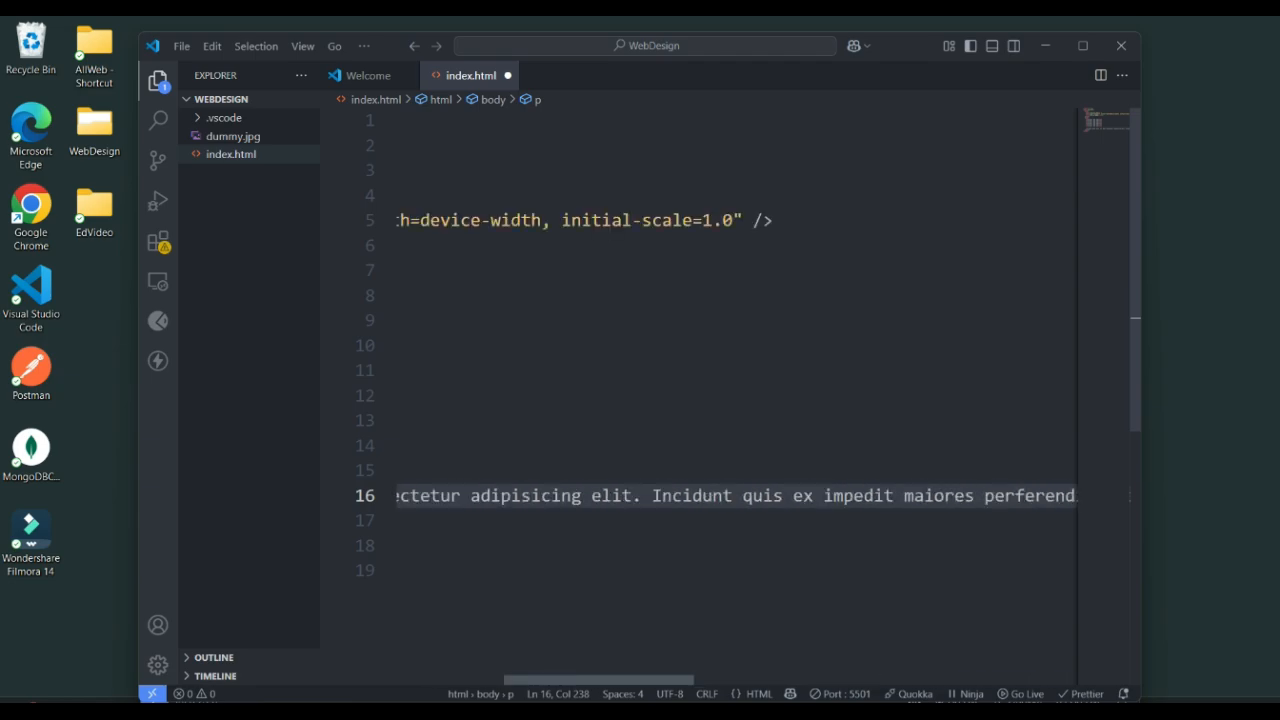
scroll(left, 3)
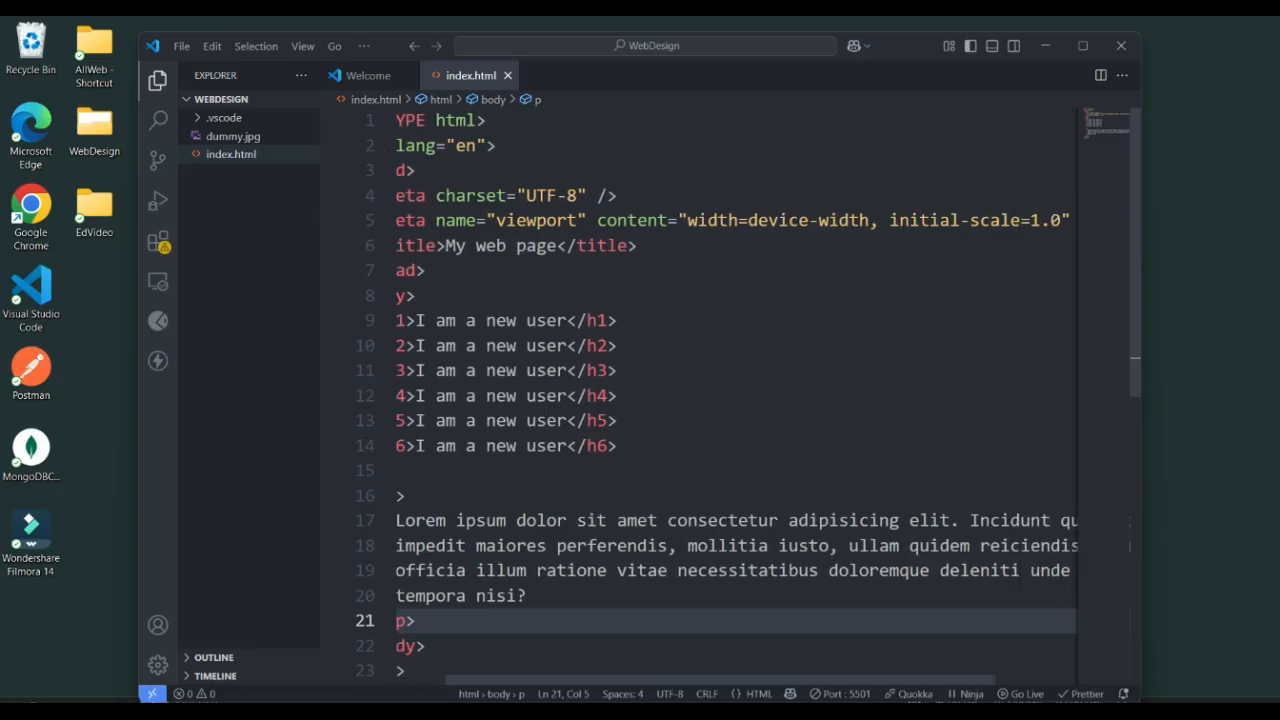
text(<br>)
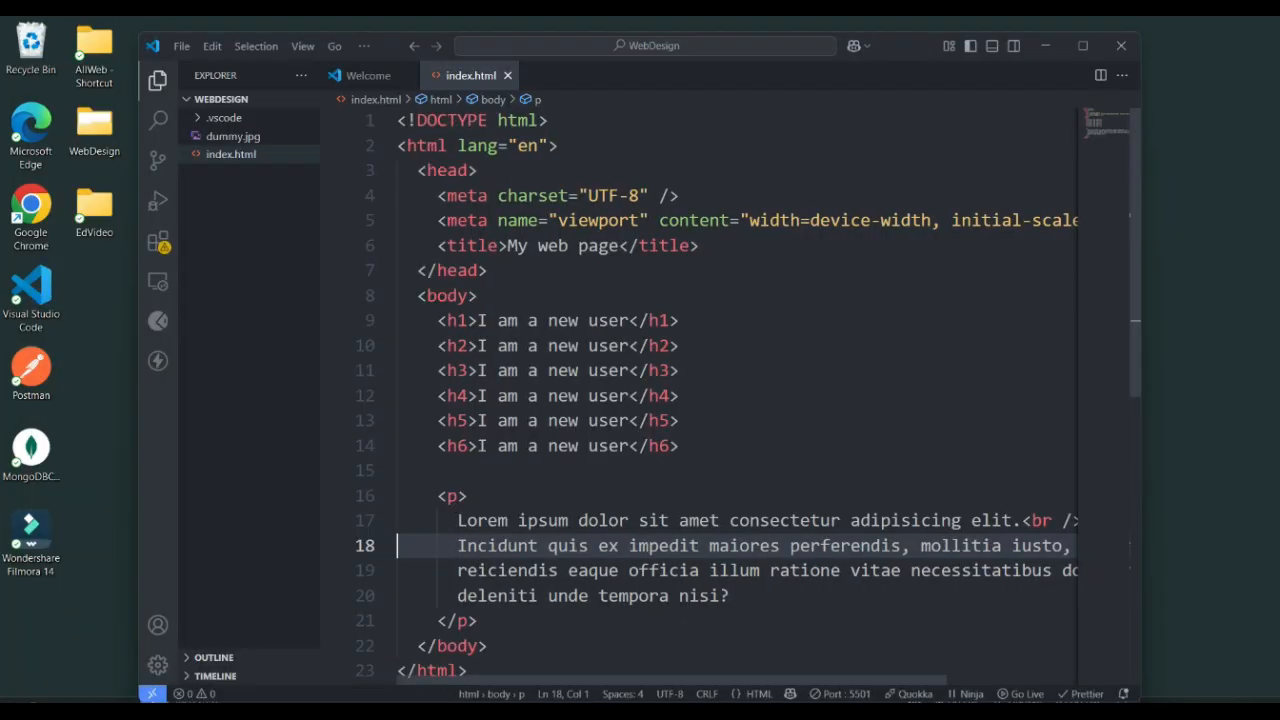
Step: Insert an img element below the paragraph with src set to dummy.jpg
click(458, 620)
text(<img src="" alt="">)
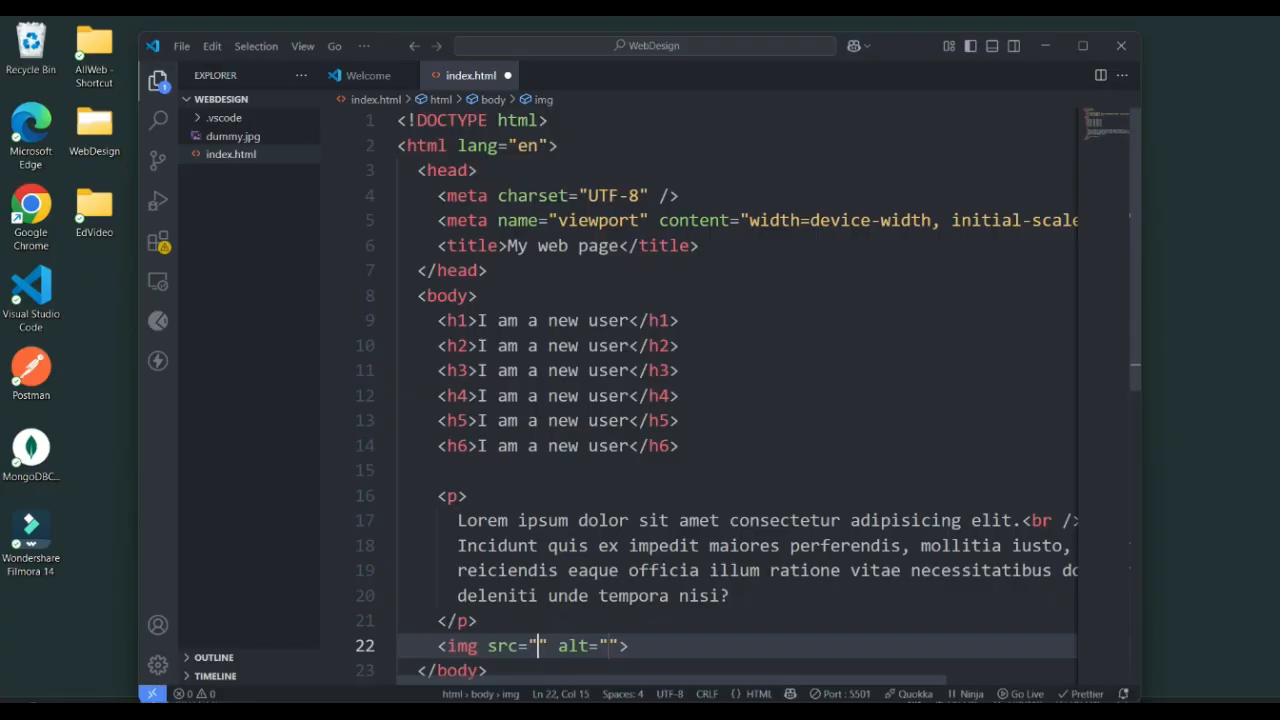
mouse_move(460, 646)
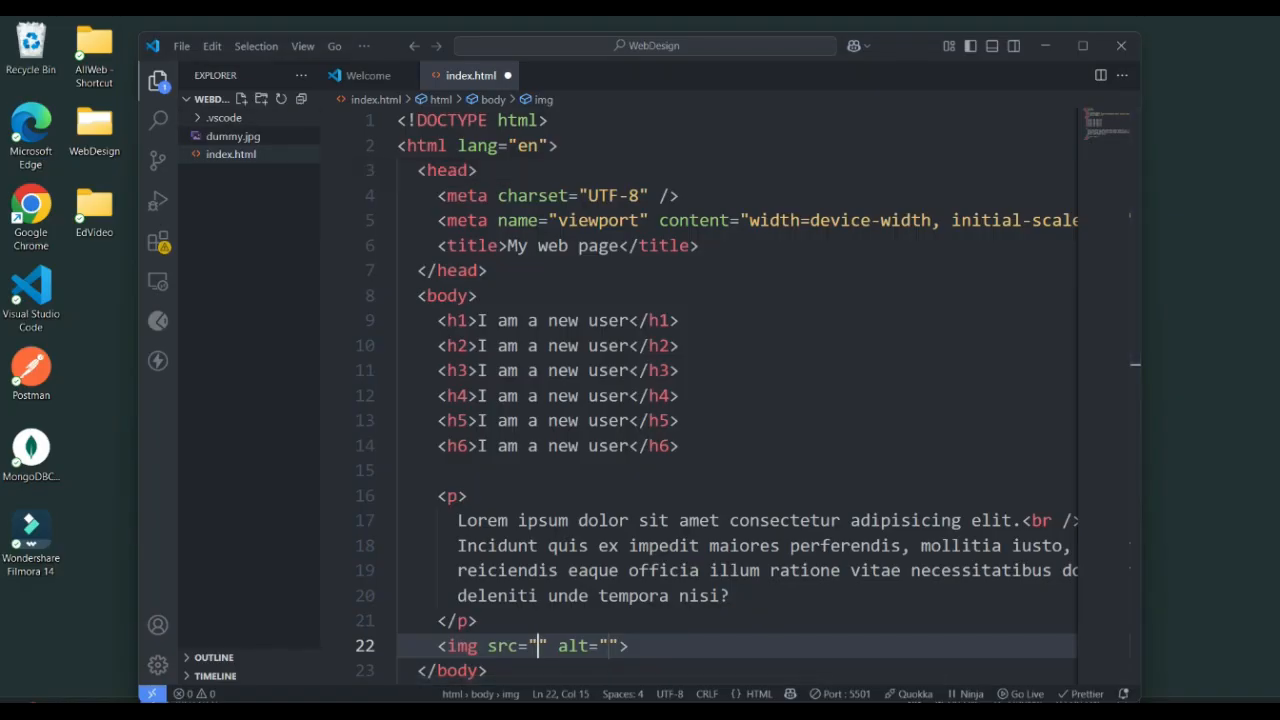
mouse_move(232, 154)
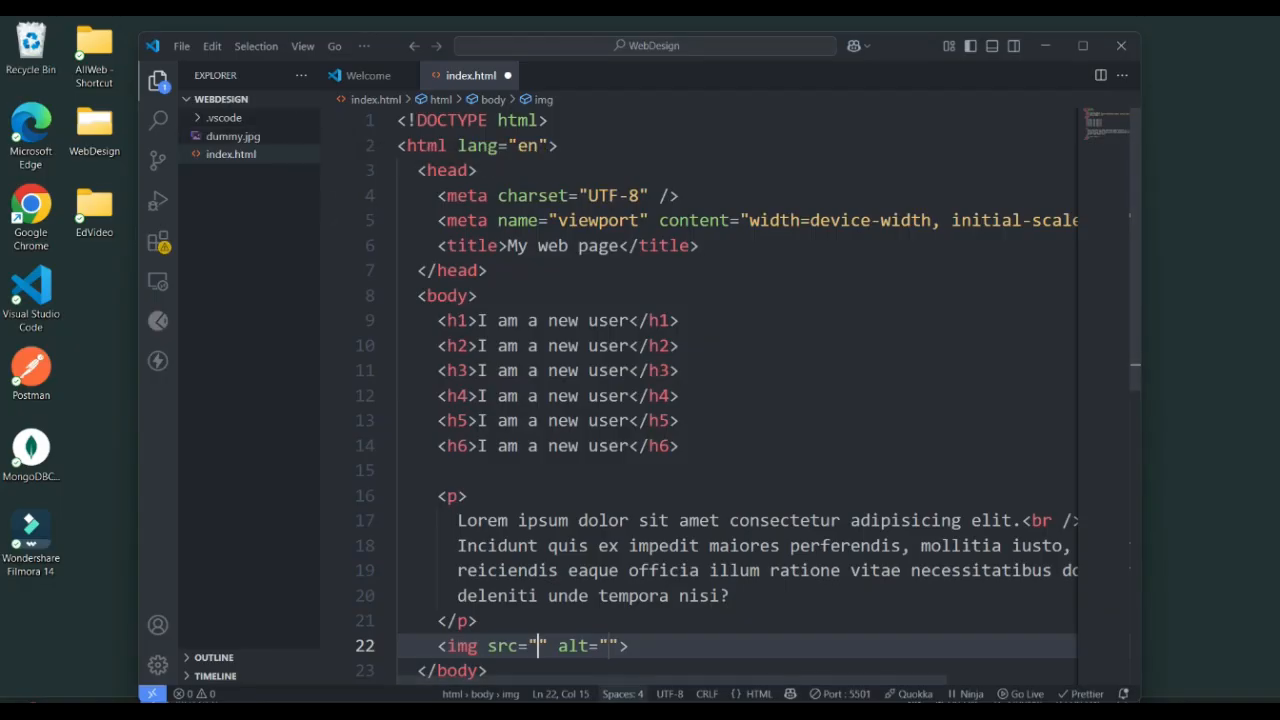
text(du)
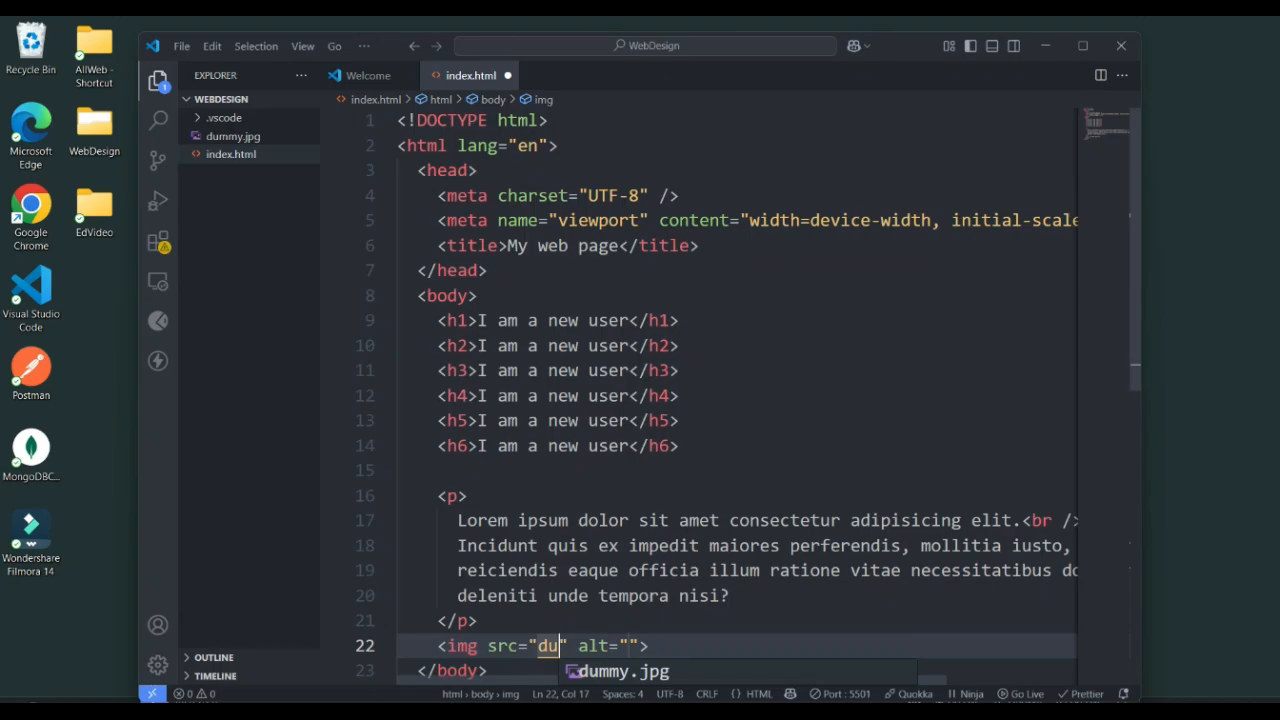
key(Tab)
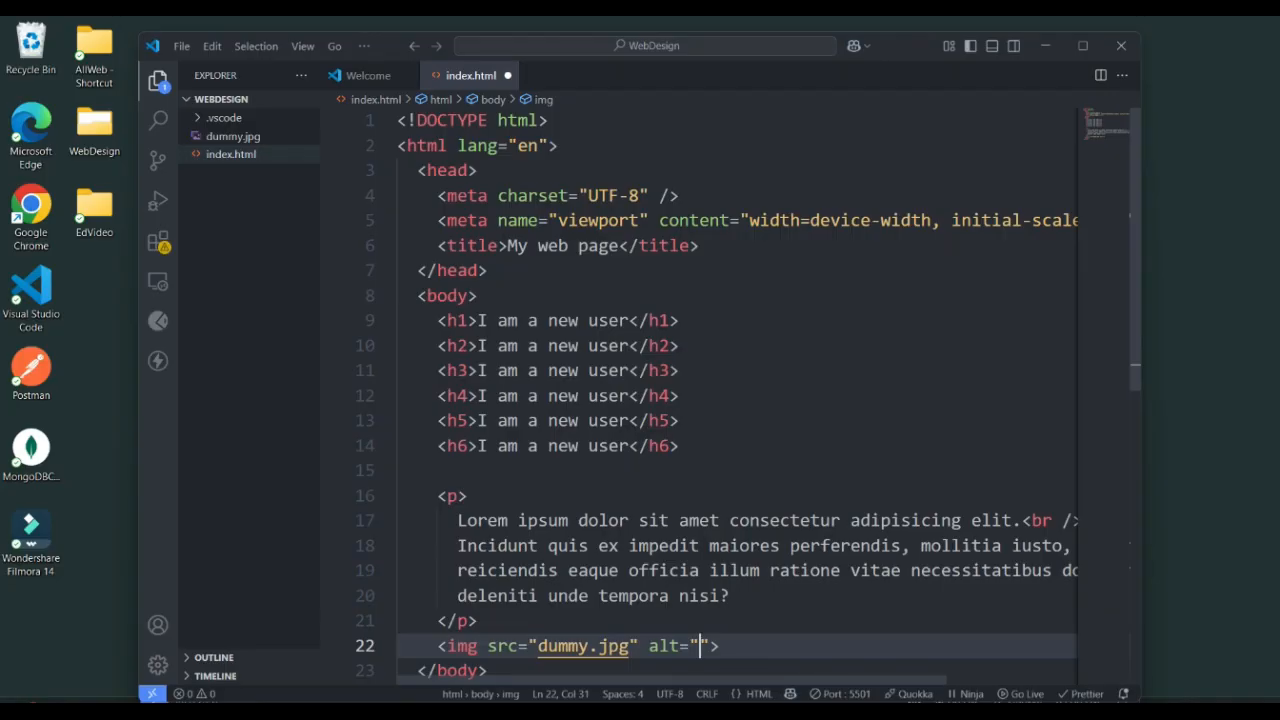
mouse_move(664, 646)
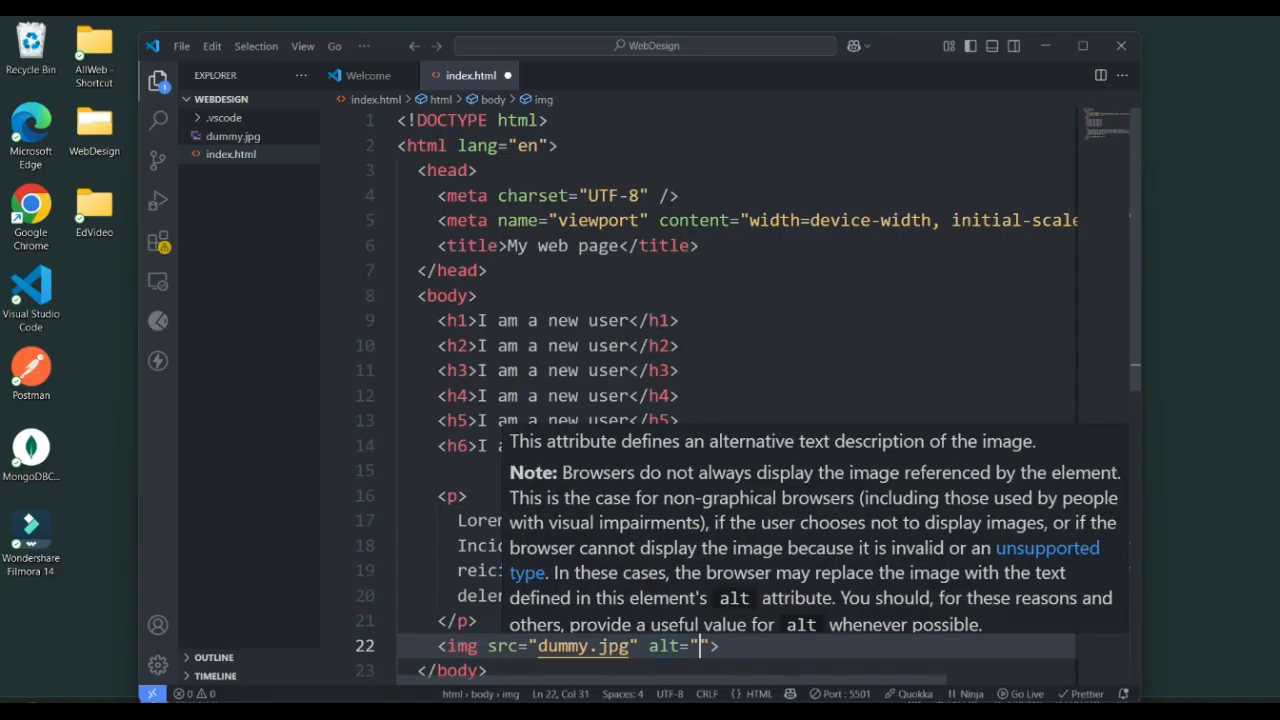
mouse_move(700, 644)
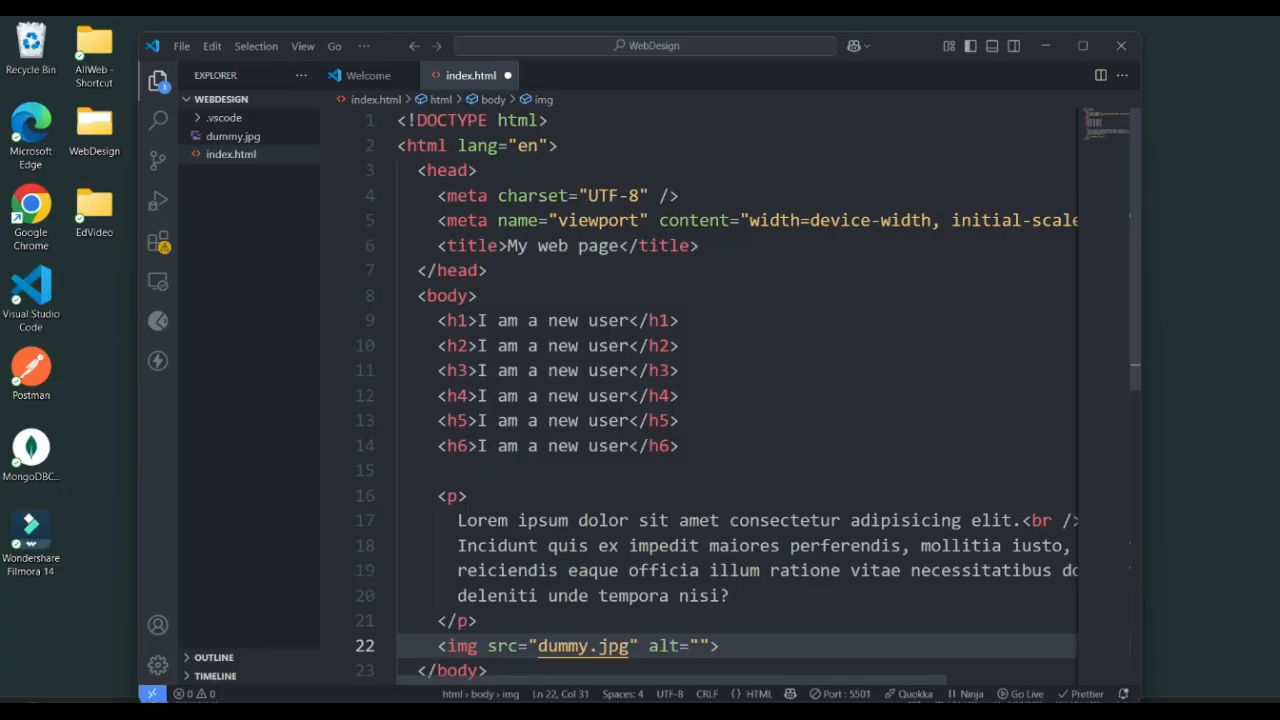
Step: Give the image alt text 'dummy', height="40px" and a width attribute
text(dummy)
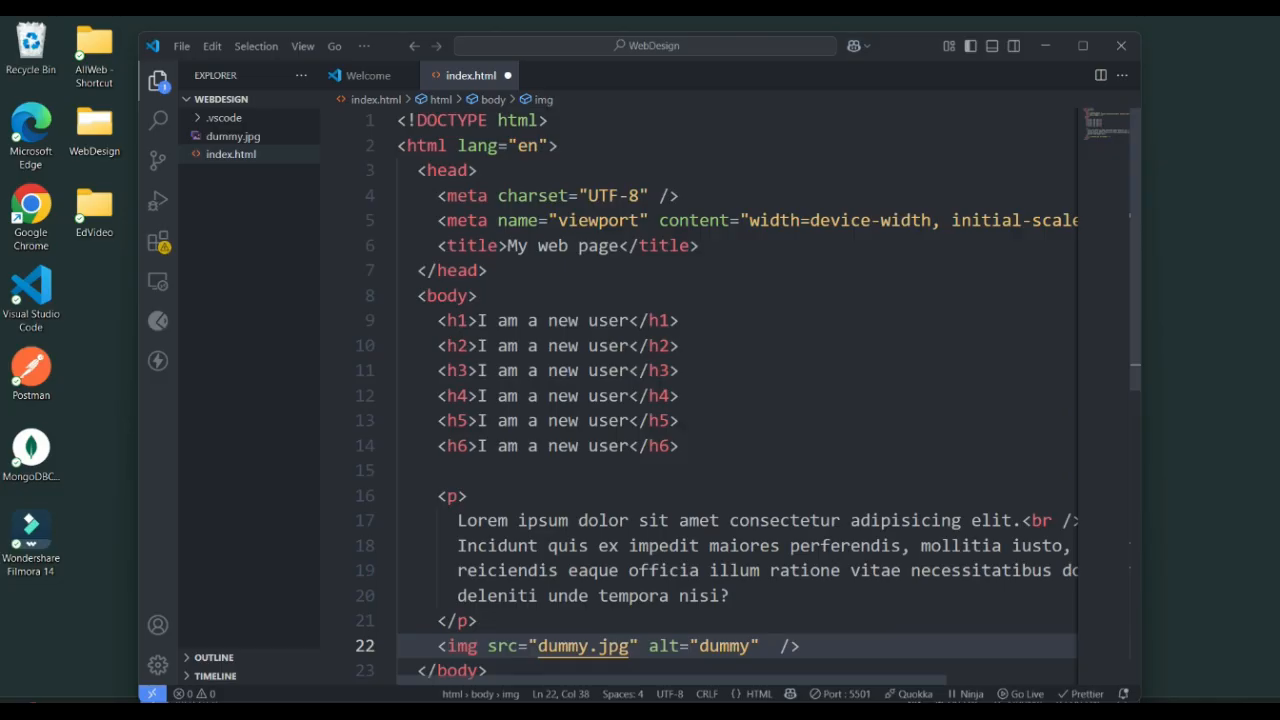
text(h)
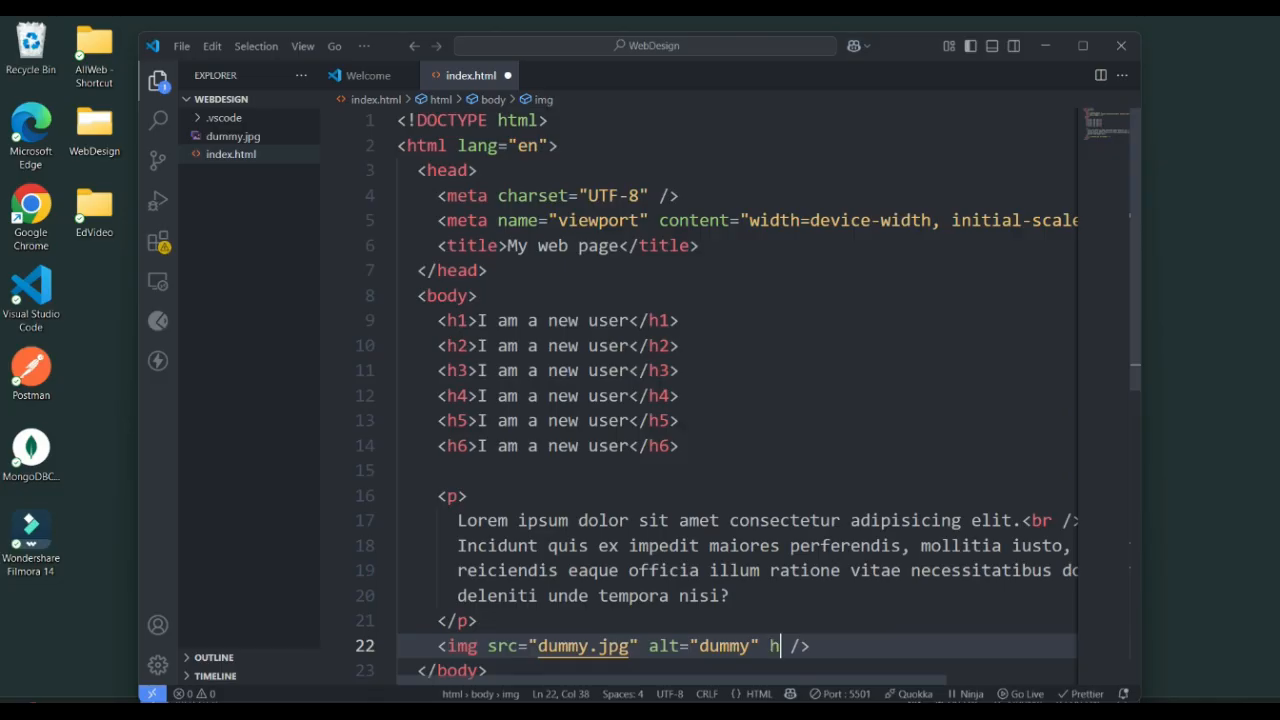
text(eight="")
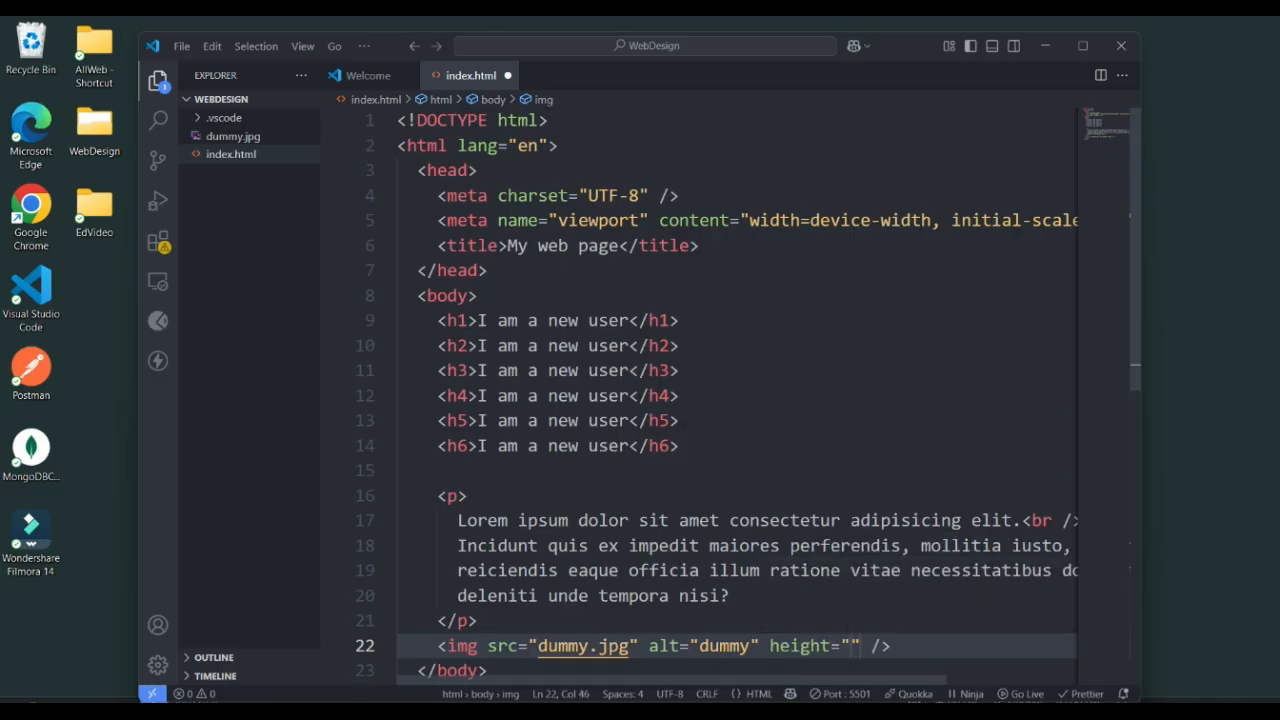
text(40px)
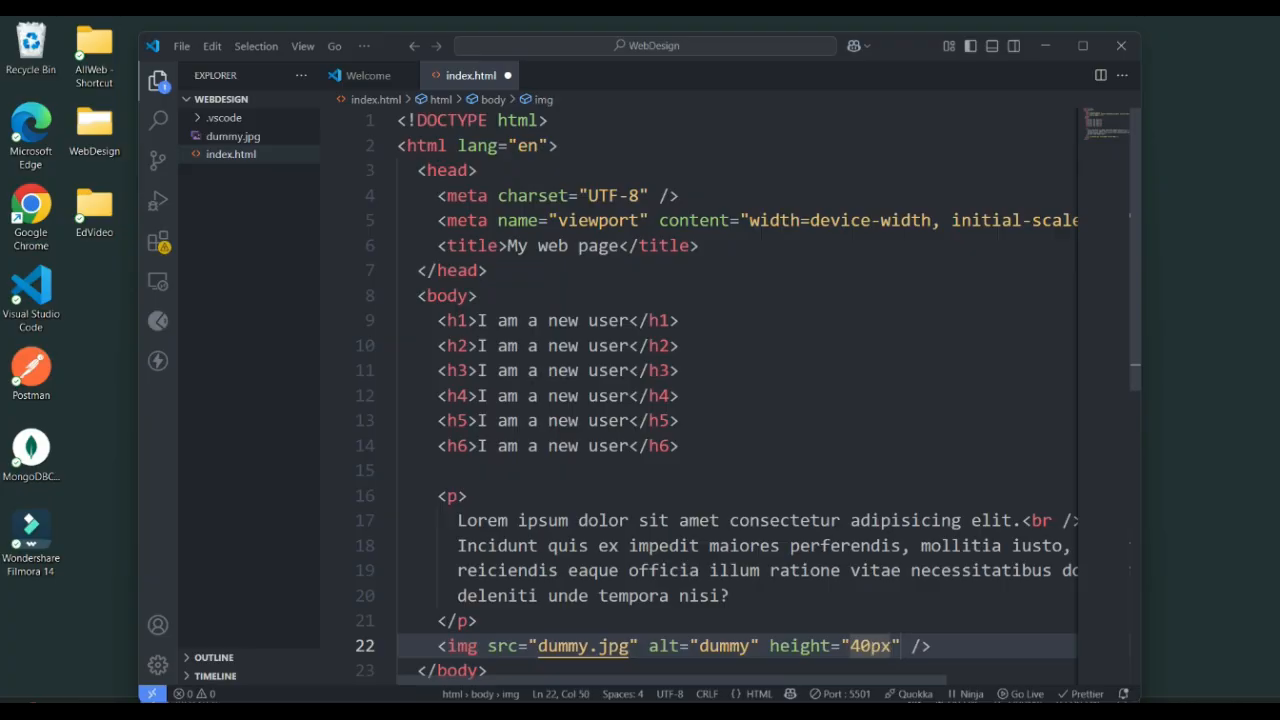
text(widt)
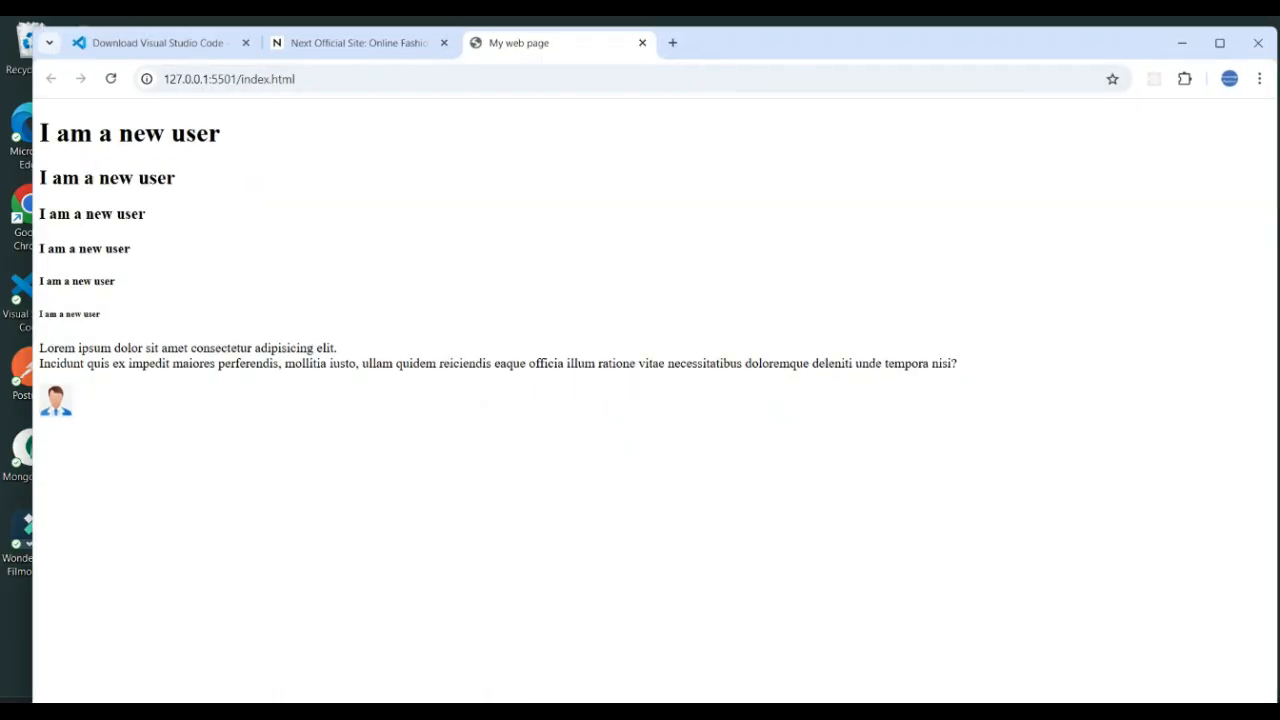
Step: Copy the image address of the large trousers photo on the Next homepage
click(358, 44)
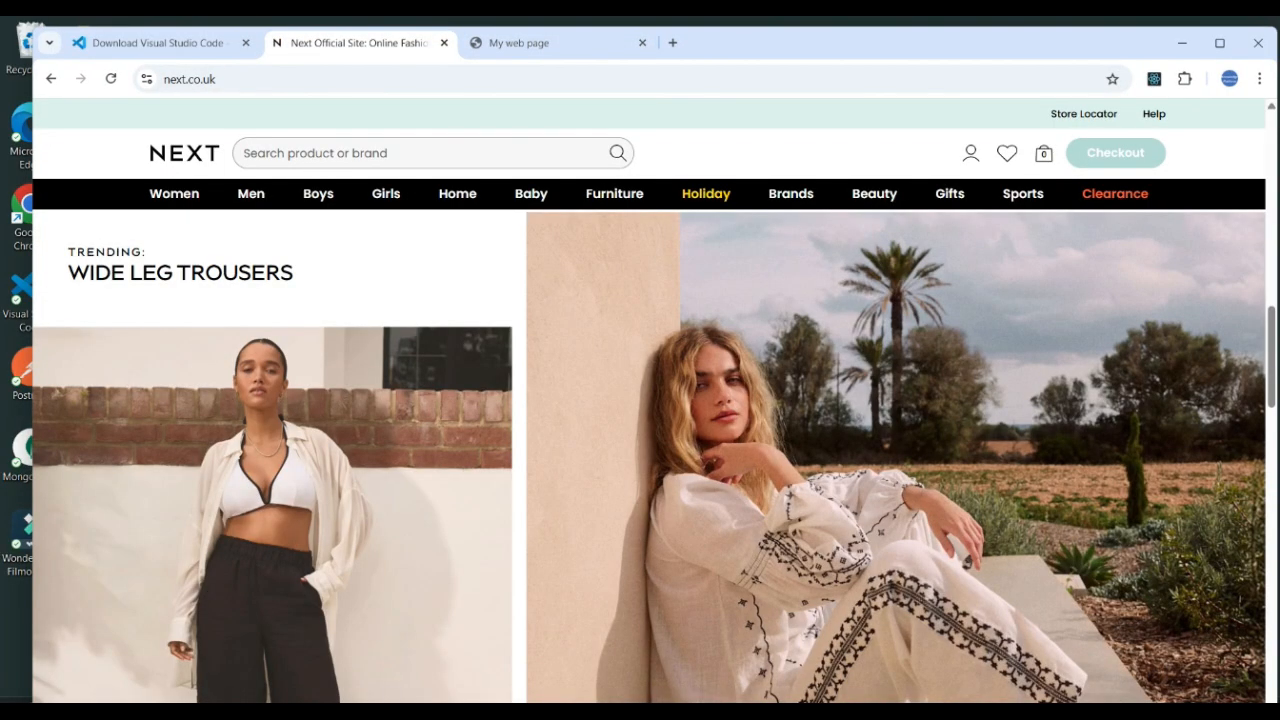
right_click(730, 400)
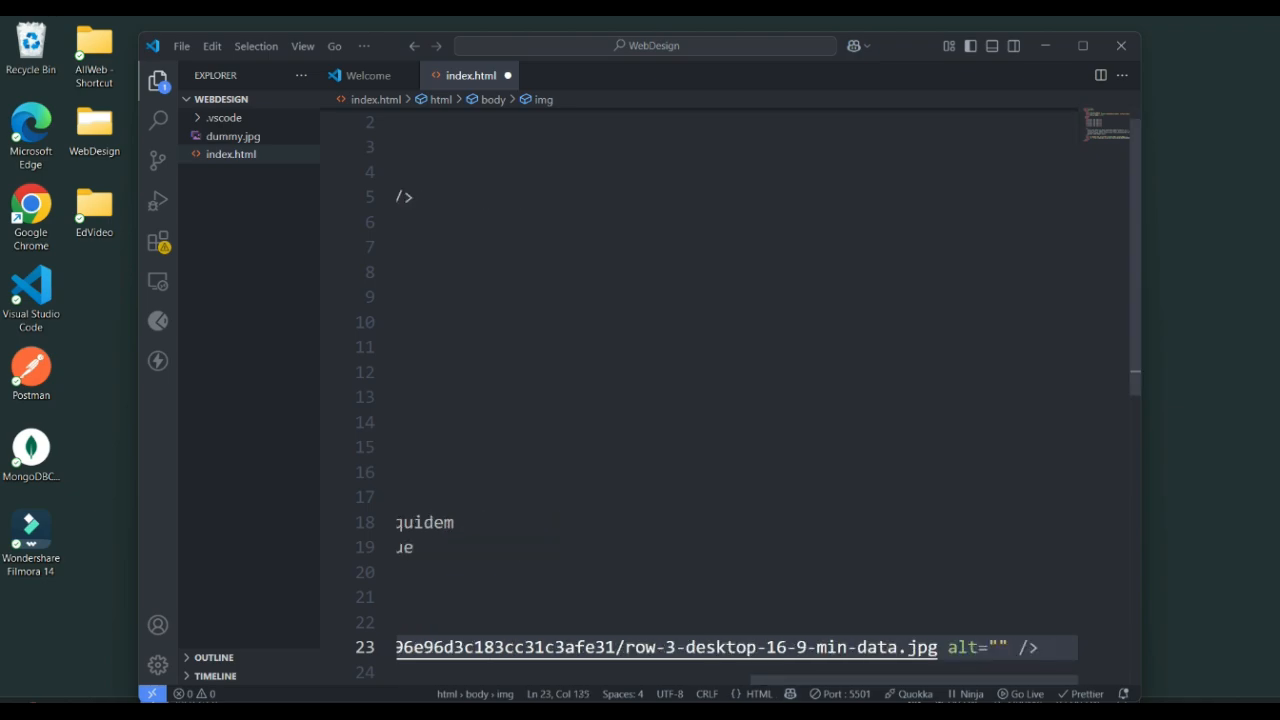
Step: Give the web image the alt text 'nextPic'
text(next)
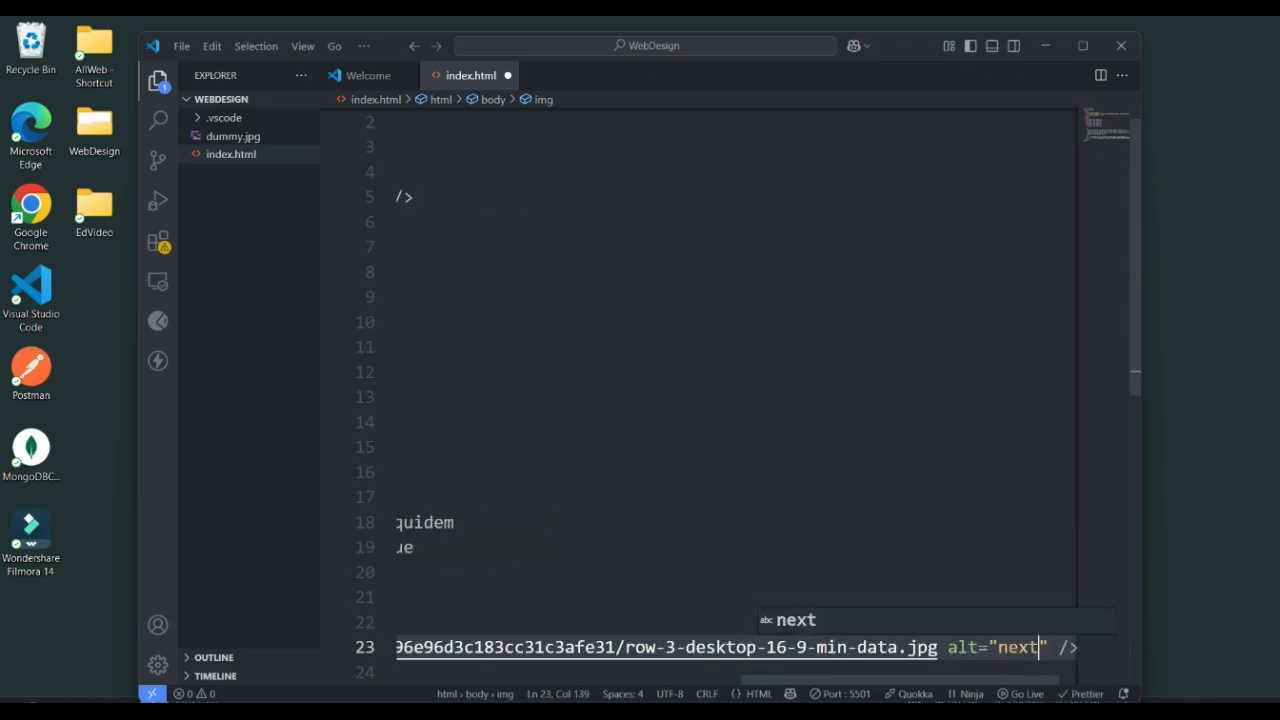
text(P)
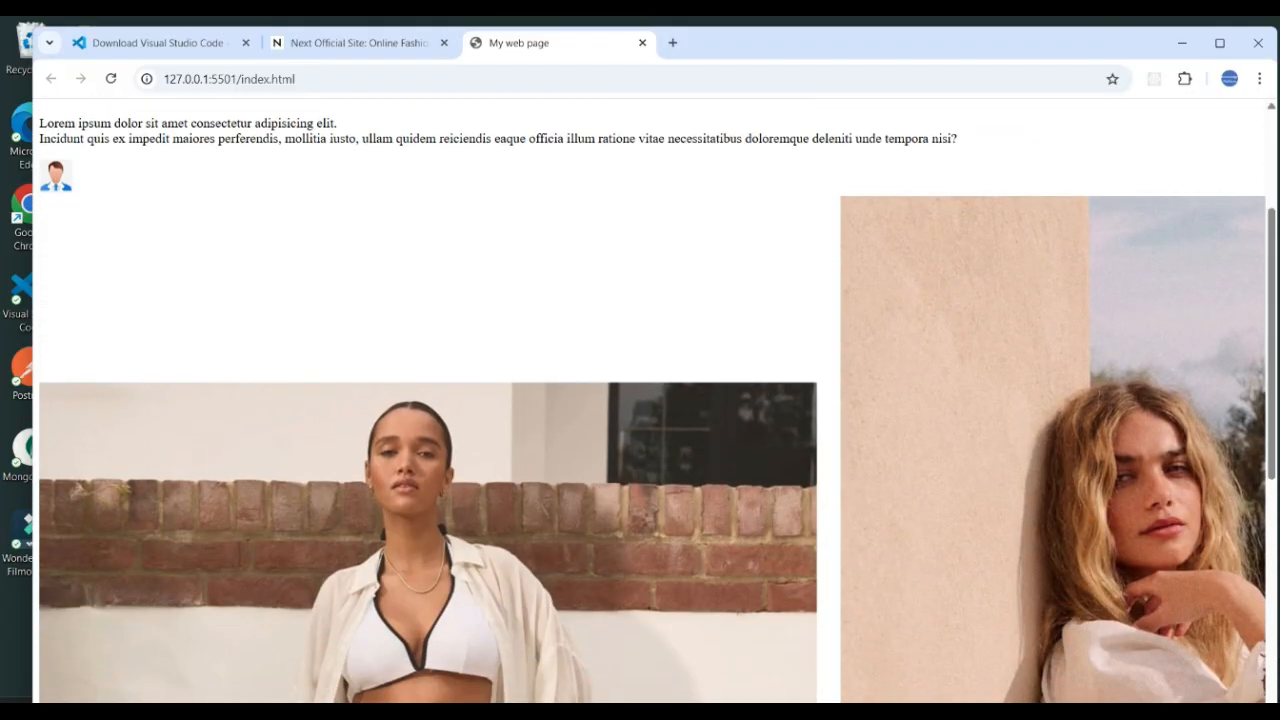
Step: Resize the web image with height 200px and a width attribute
click(30, 290)
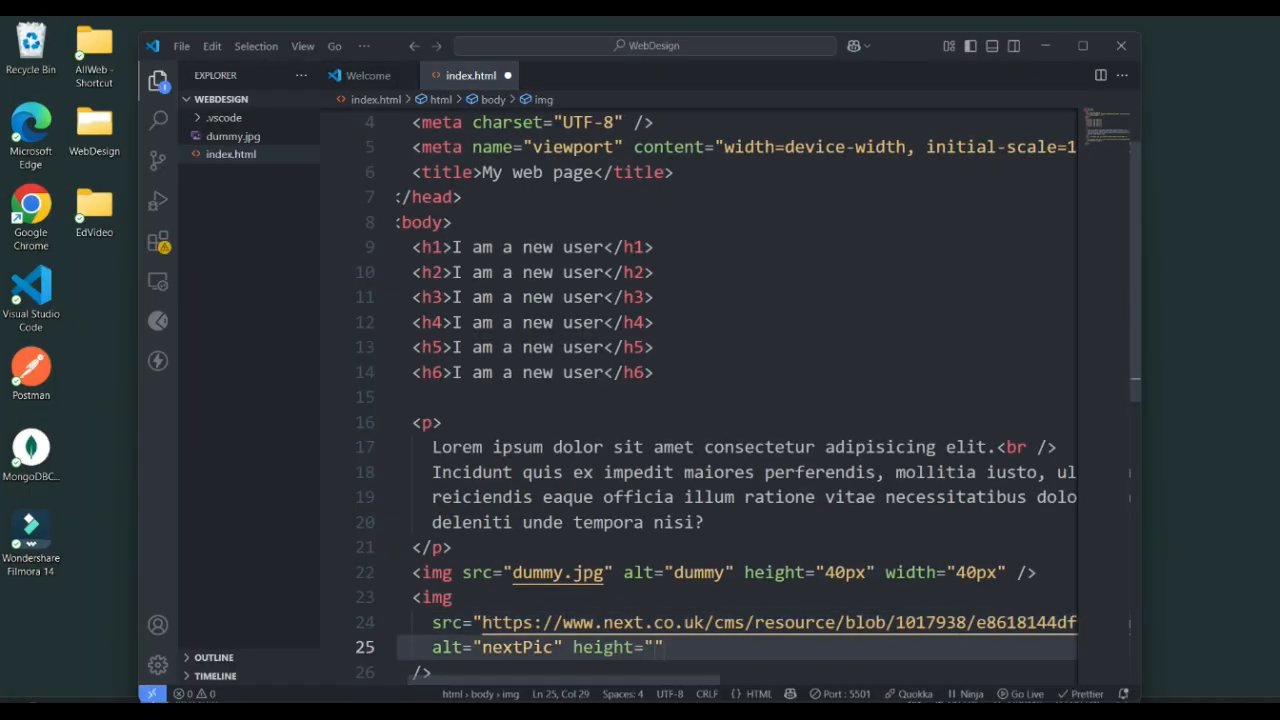
text(200px)
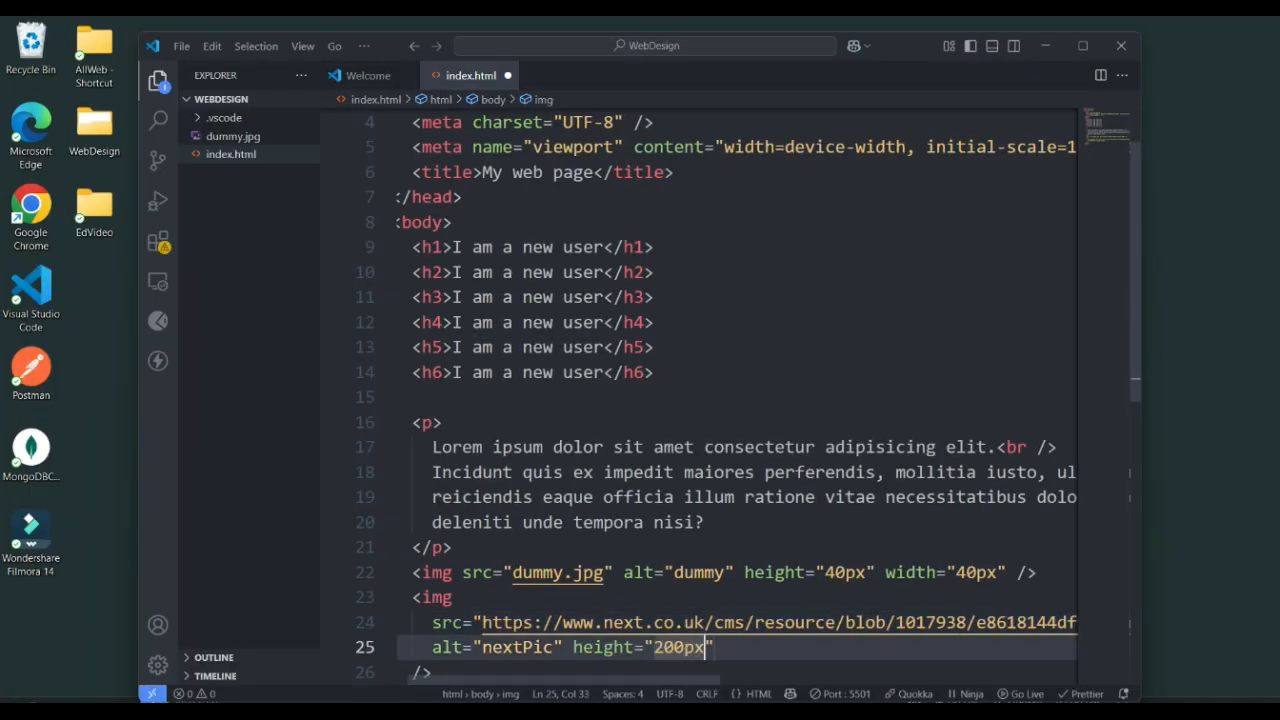
text(width="22)
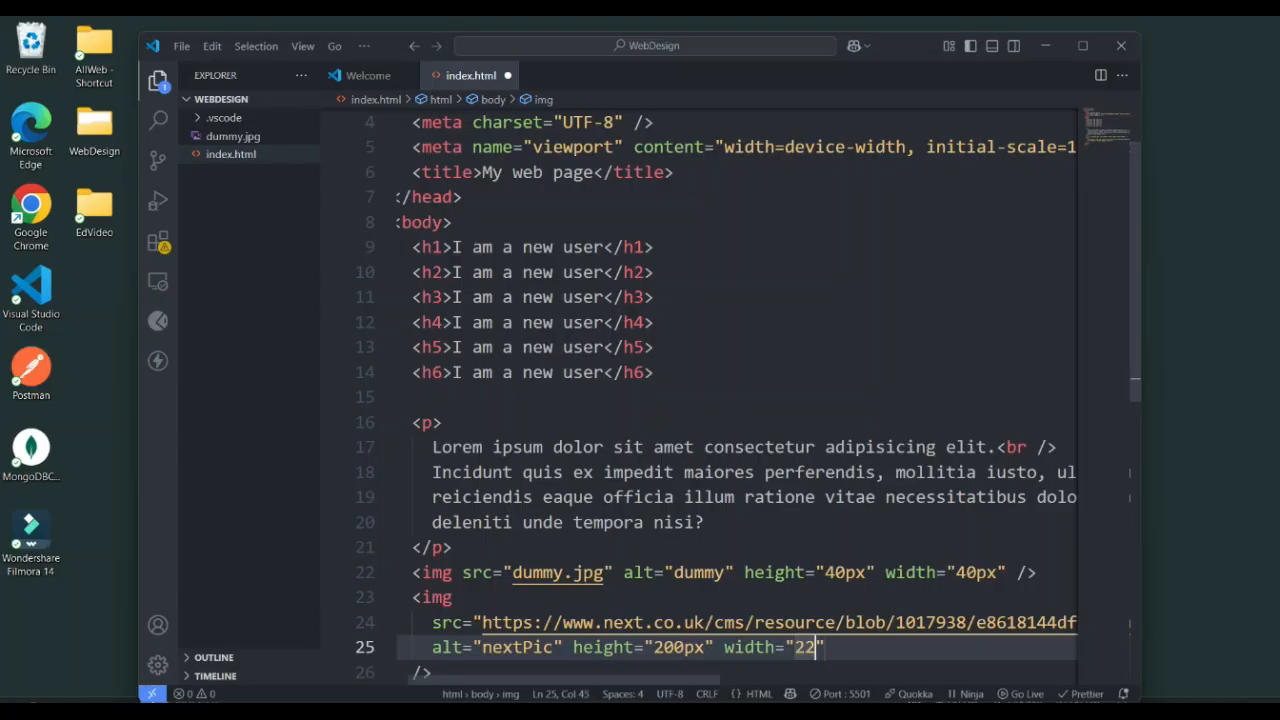